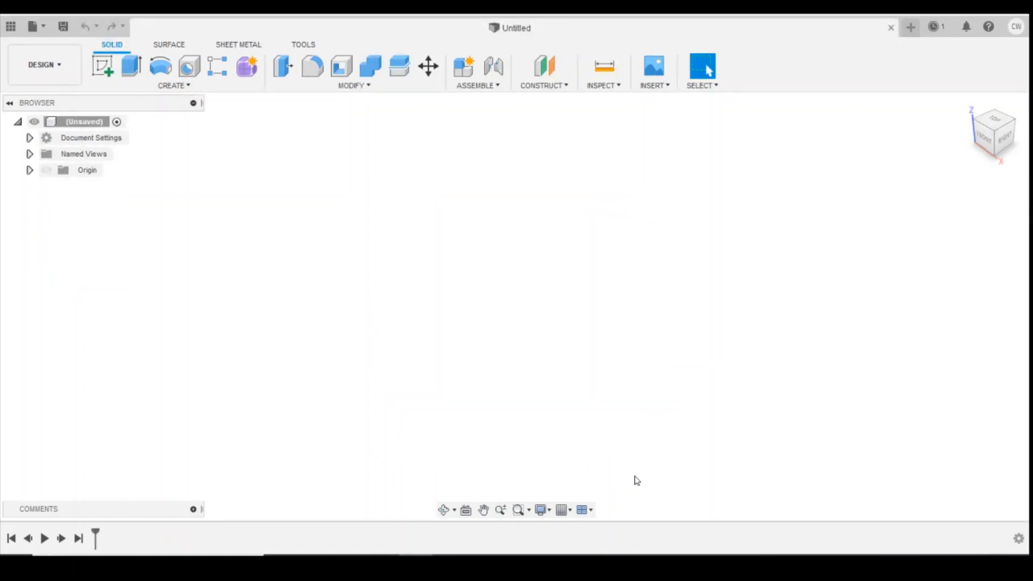
Sketch an 11 mm centre-diameter circle at the origin on the Right plane.
{"action": "left_click", "coordinate": [103, 66]}
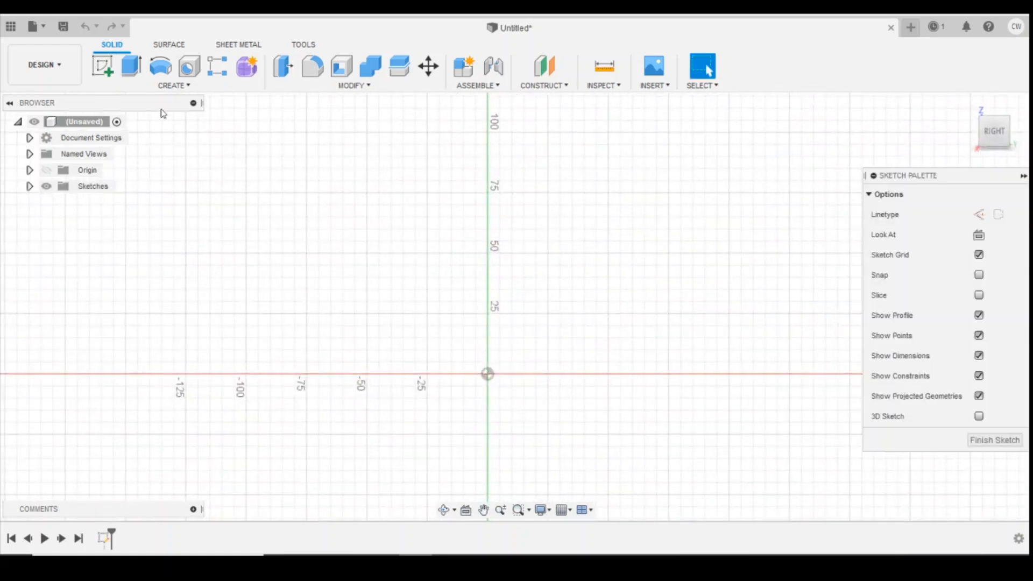
{"action": "left_click", "coordinate": [159, 66]}
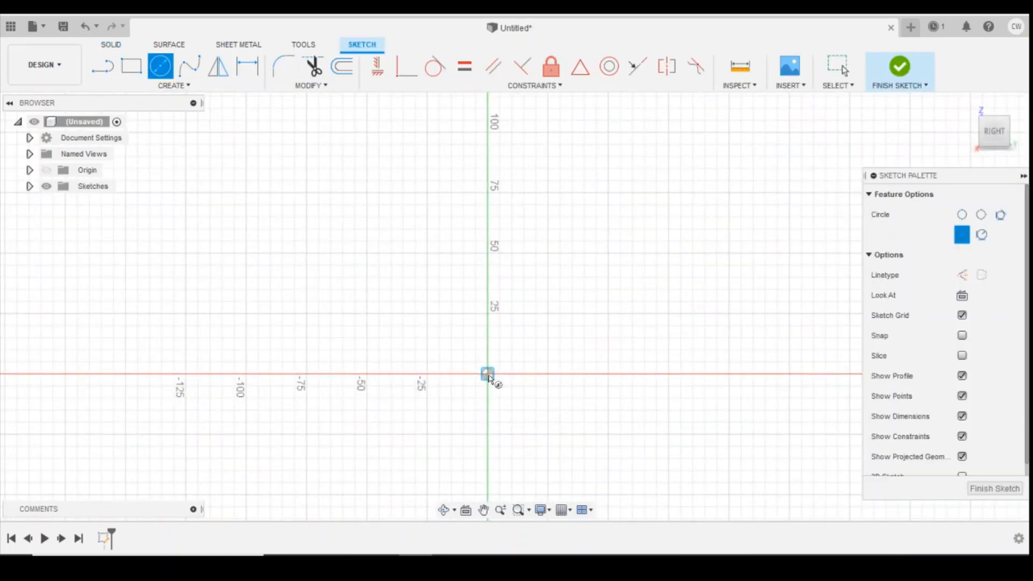
{"action": "type", "text": "11.00"}
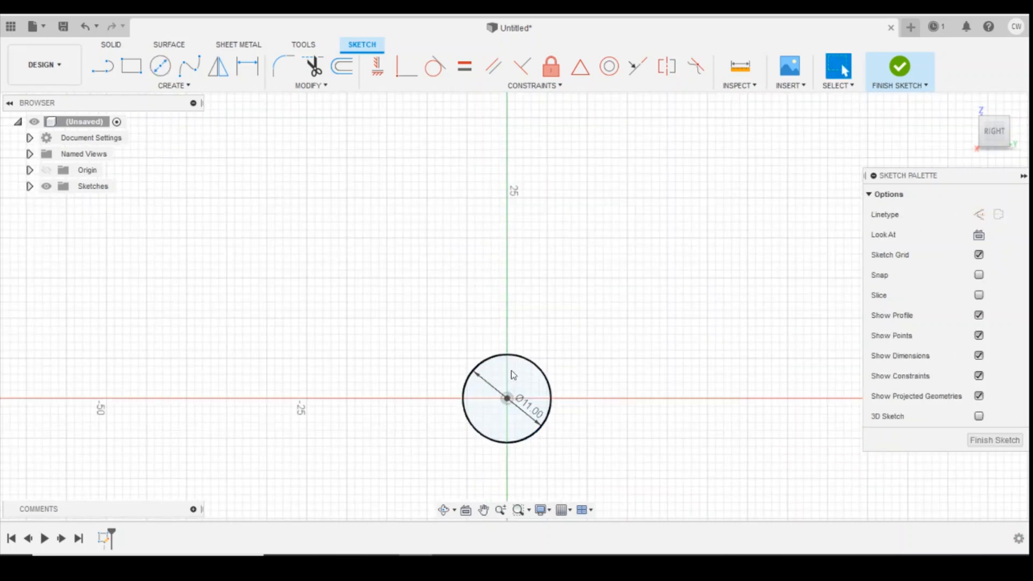
Extrude the circle -1 mm into a thin solid disc.
{"action": "right_click", "coordinate": [507, 398]}
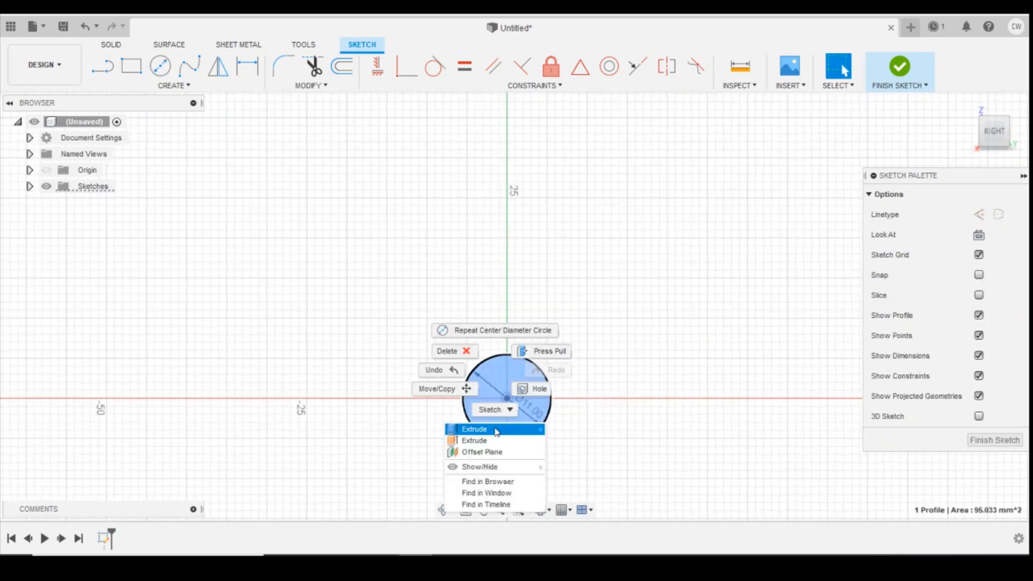
{"action": "left_click", "coordinate": [473, 429]}
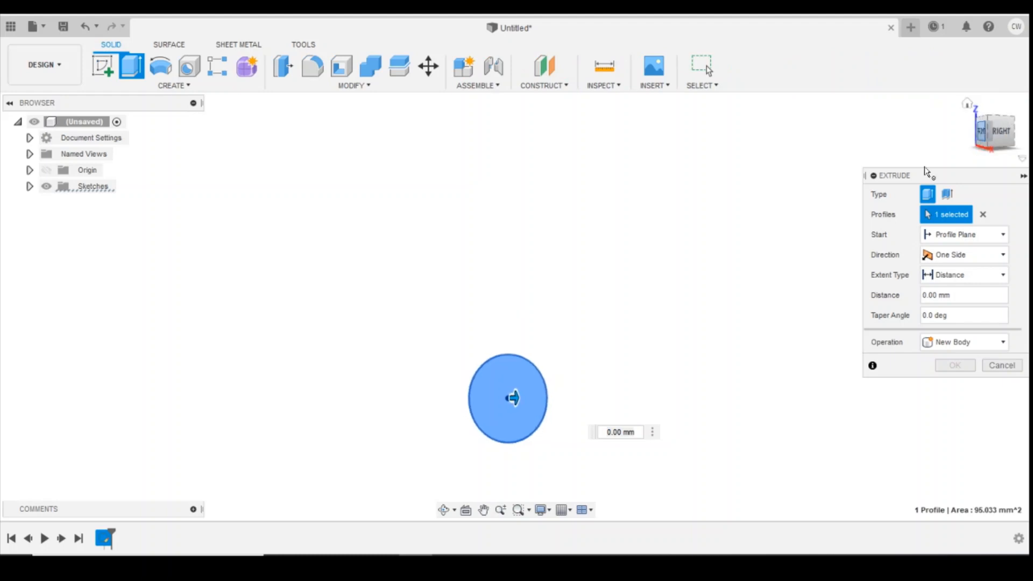
{"action": "left_click_drag", "start_coordinate": [514, 397], "coordinate": [497, 397]}
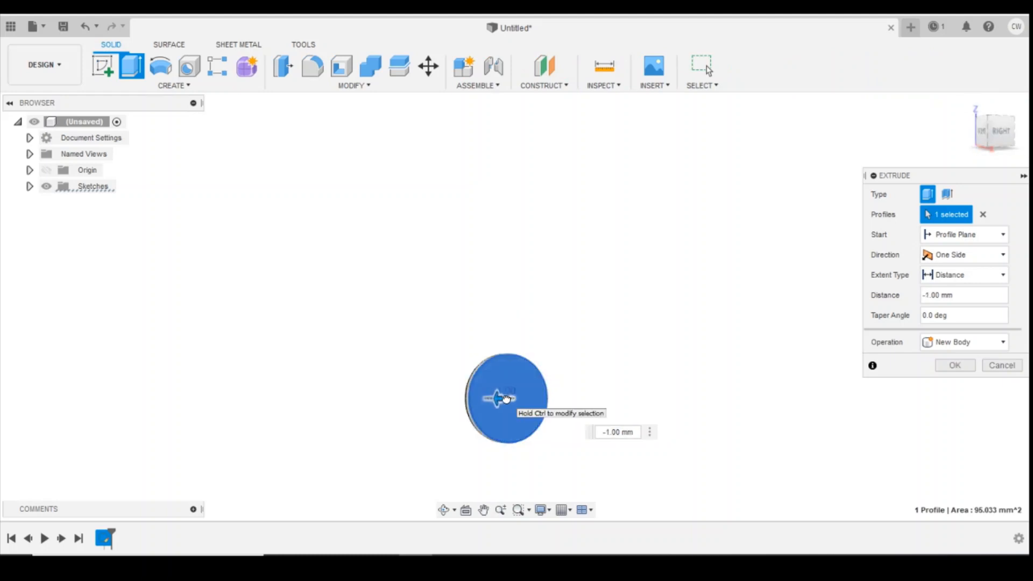
{"action": "left_click", "coordinate": [954, 365]}
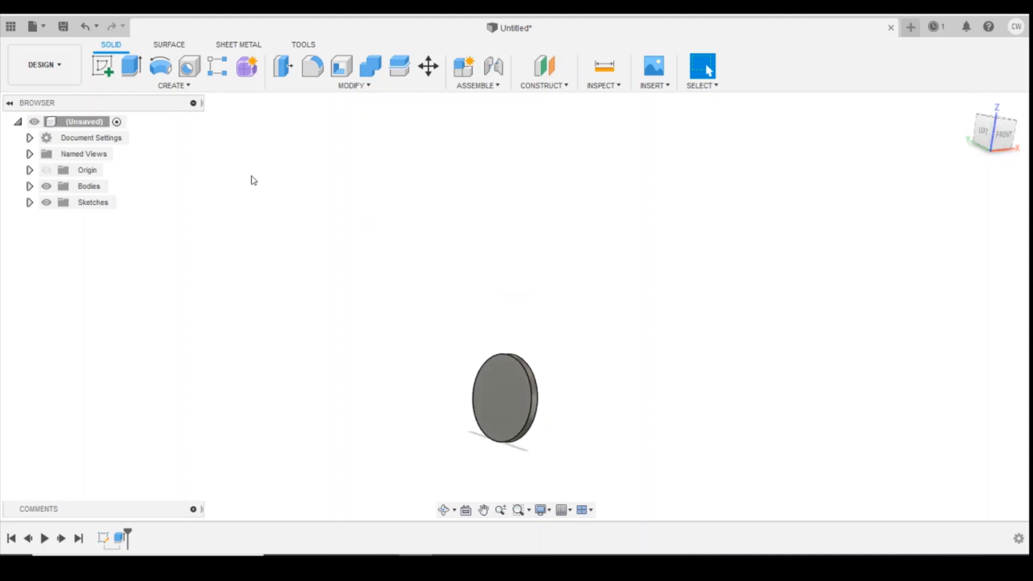
Sketch a 0.3 mm high rectangle across the disc face, 4.70 mm above centre.
{"action": "left_click", "coordinate": [161, 66]}
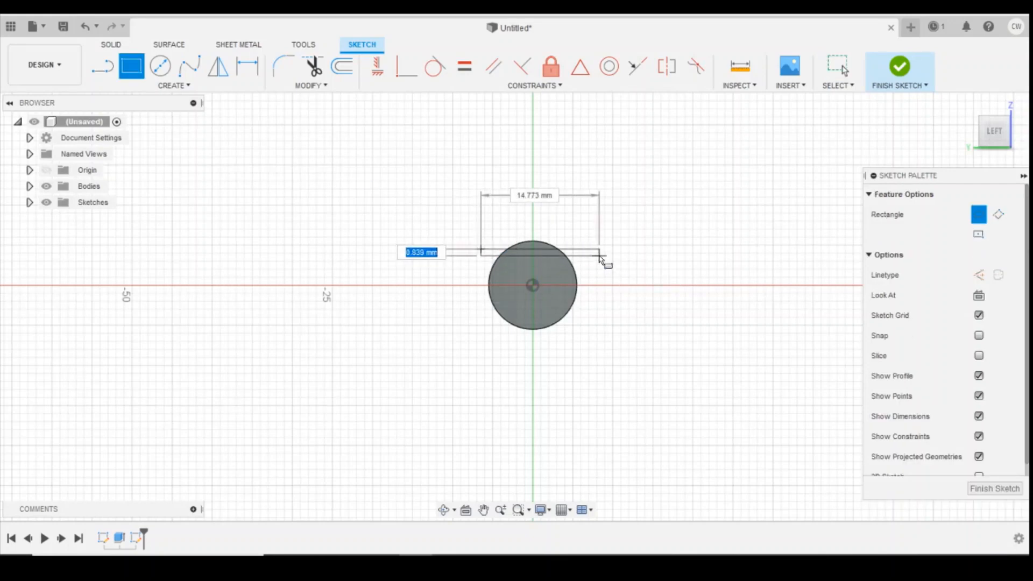
{"action": "type", "text": "0.30"}
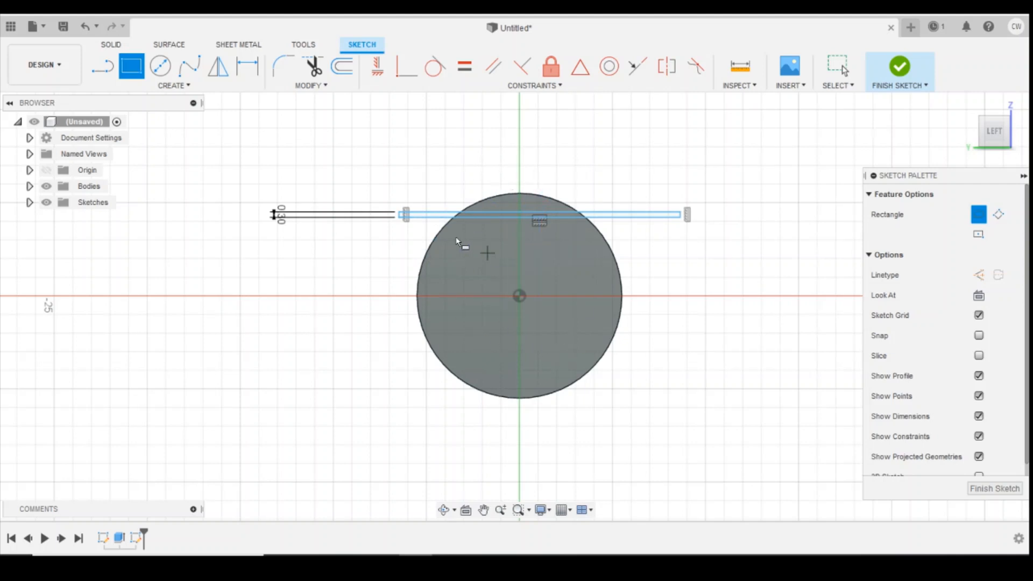
{"action": "mouse_move", "coordinate": [563, 247]}
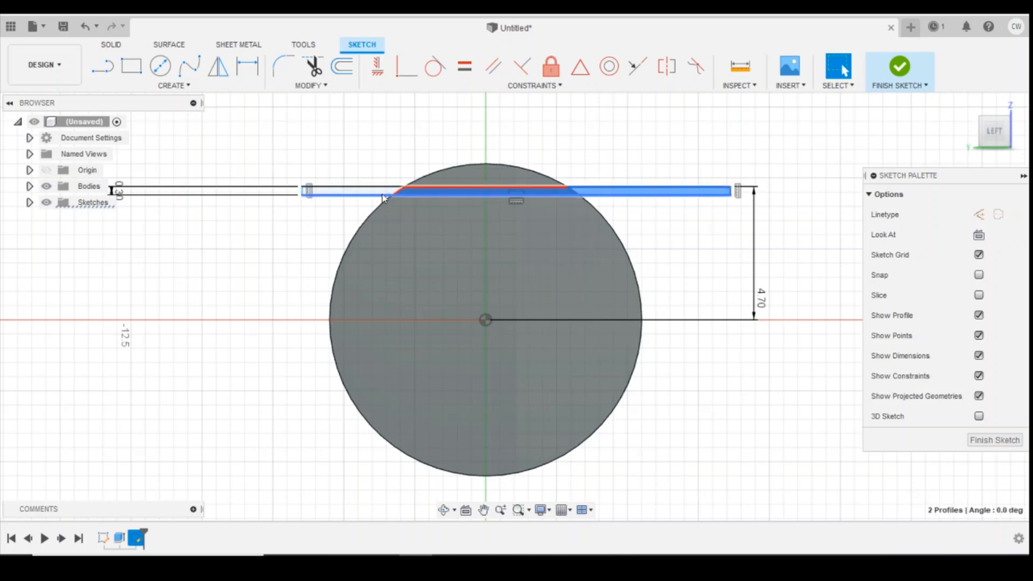
Extrude the strip profiles as a -0.50 mm cut to form a shallow groove.
{"action": "right_click", "coordinate": [385, 198]}
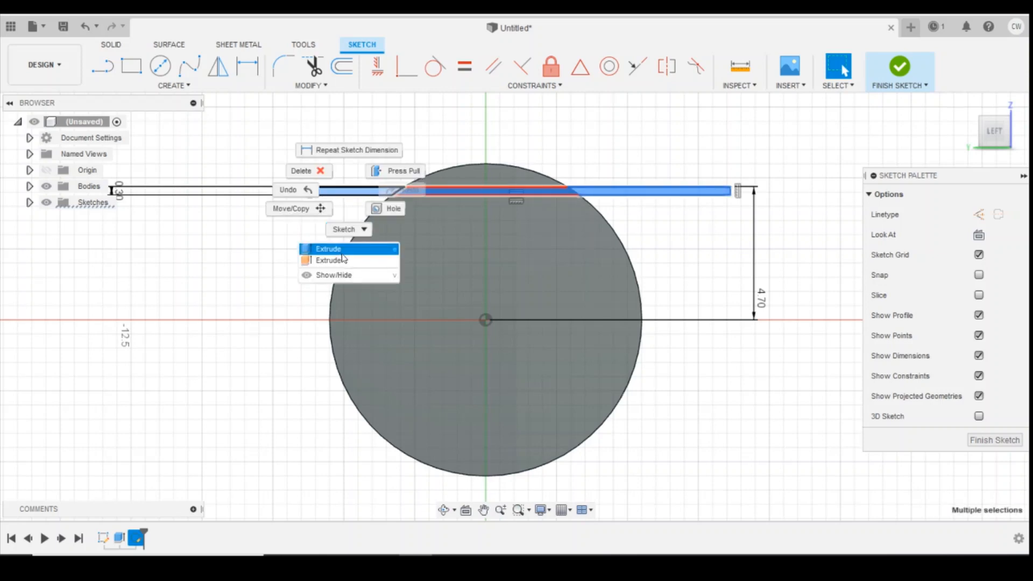
{"action": "left_click", "coordinate": [328, 248]}
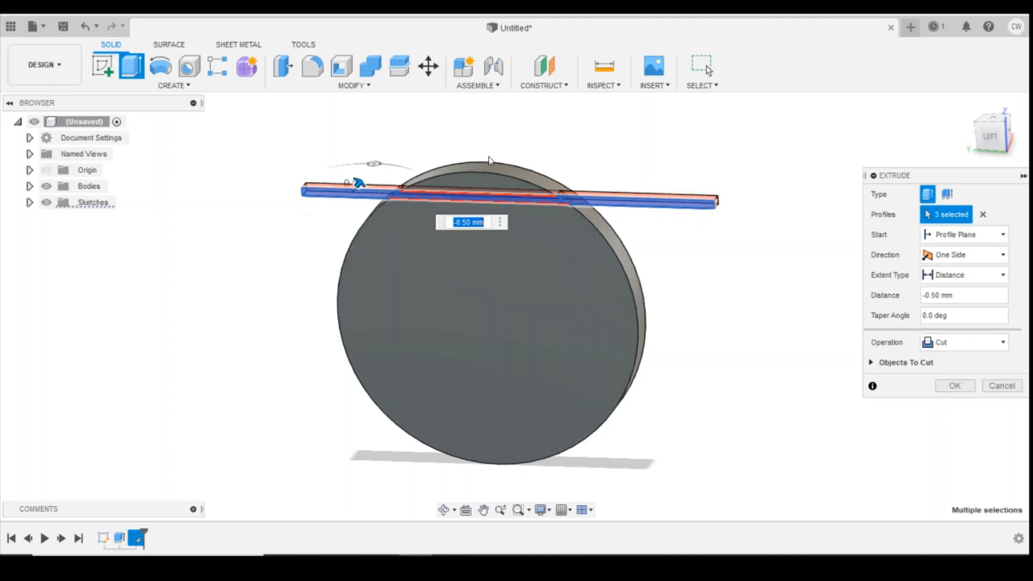
{"action": "left_click", "coordinate": [954, 385]}
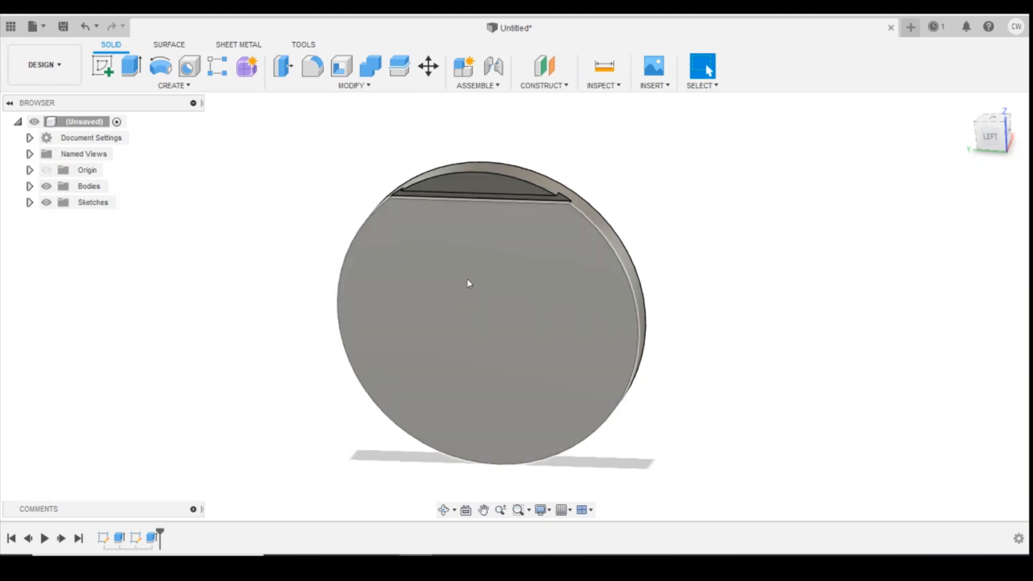
{"action": "mouse_move", "coordinate": [217, 65]}
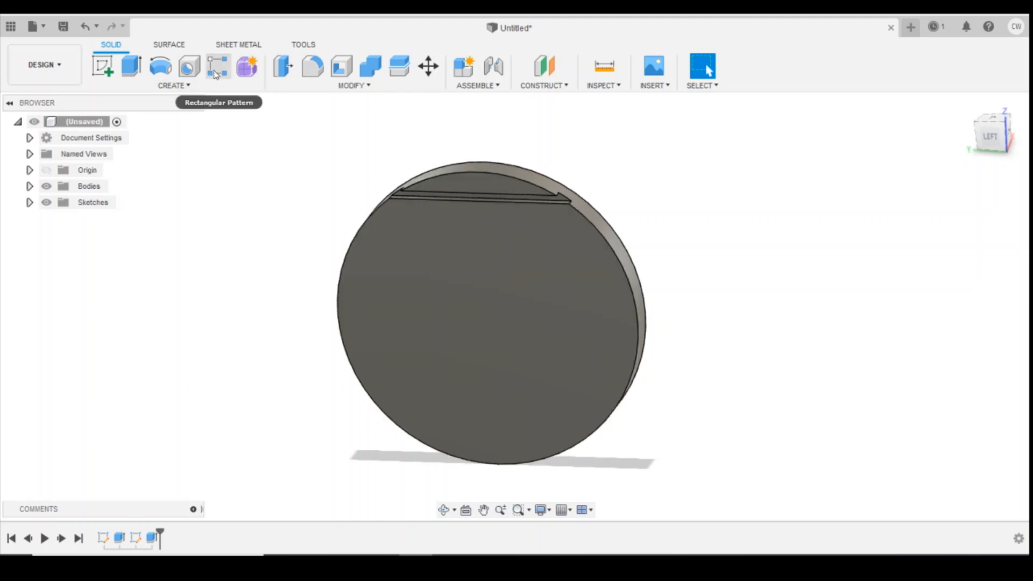
Rectangular-pattern the groove cut 8 times over -9.20 mm down the disc face.
{"action": "left_click", "coordinate": [218, 66]}
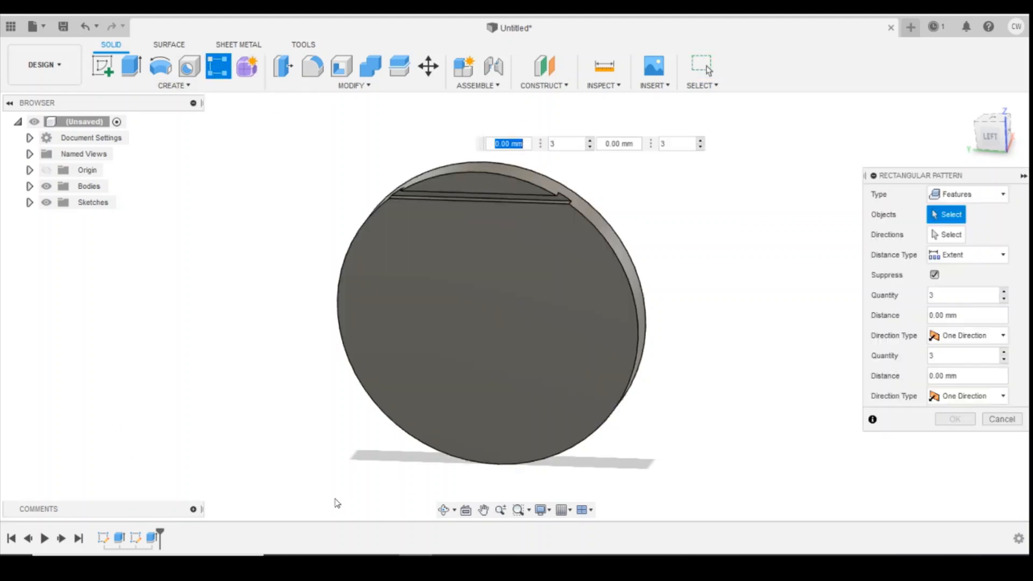
{"action": "left_click", "coordinate": [480, 195]}
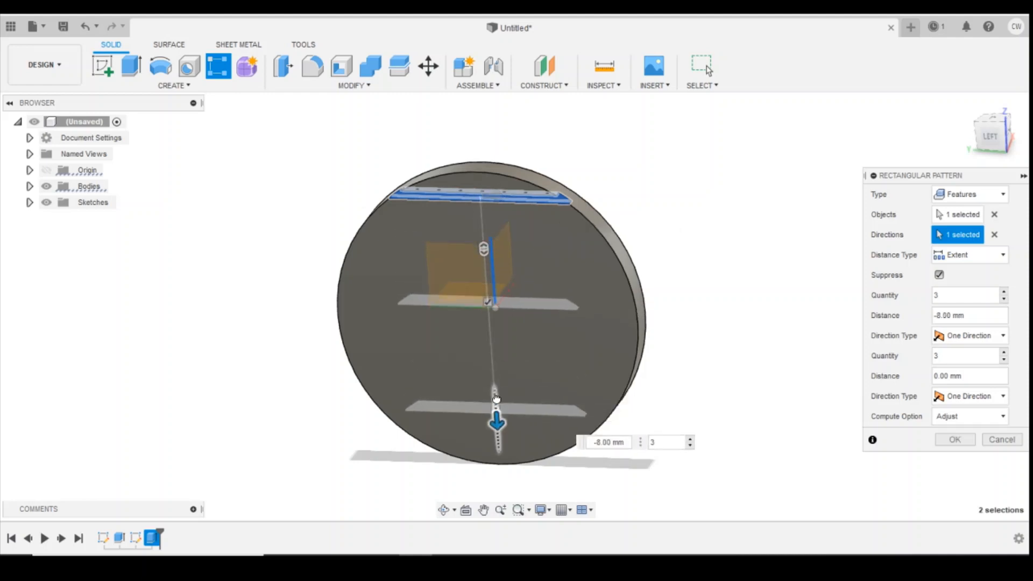
{"action": "left_click_drag", "start_coordinate": [496, 402], "coordinate": [498, 448]}
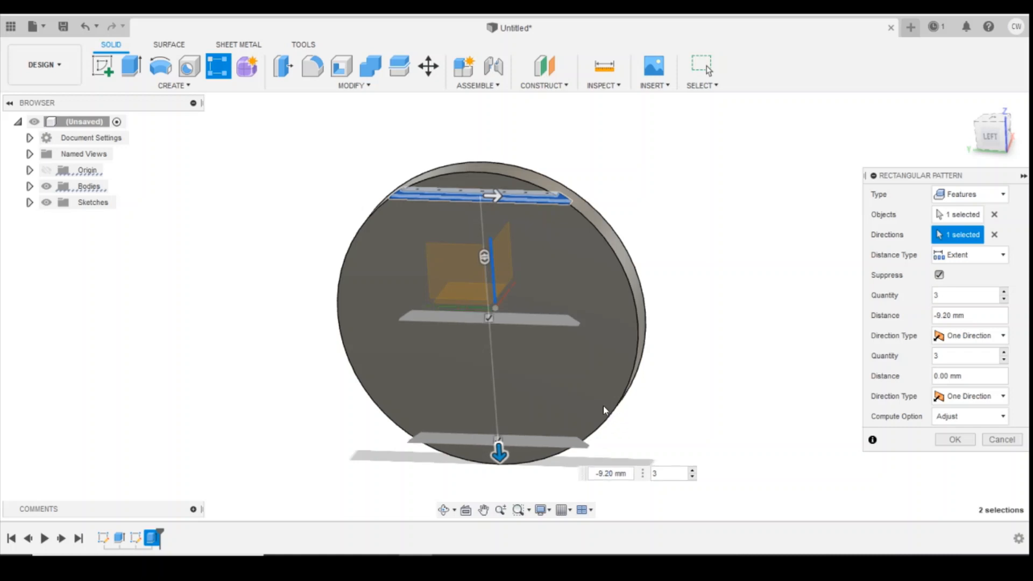
{"action": "left_click", "coordinate": [667, 474]}
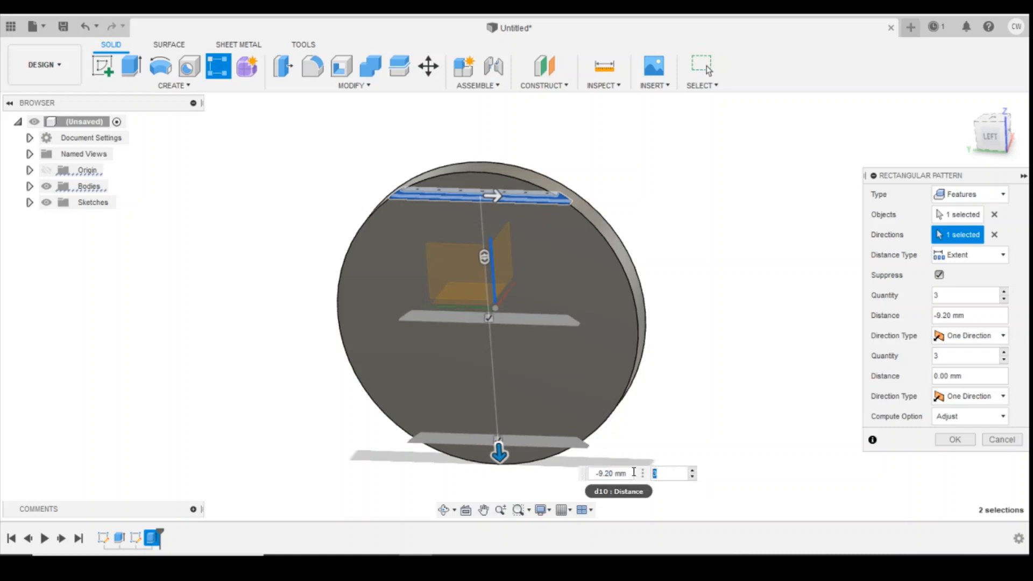
{"action": "type", "text": "8"}
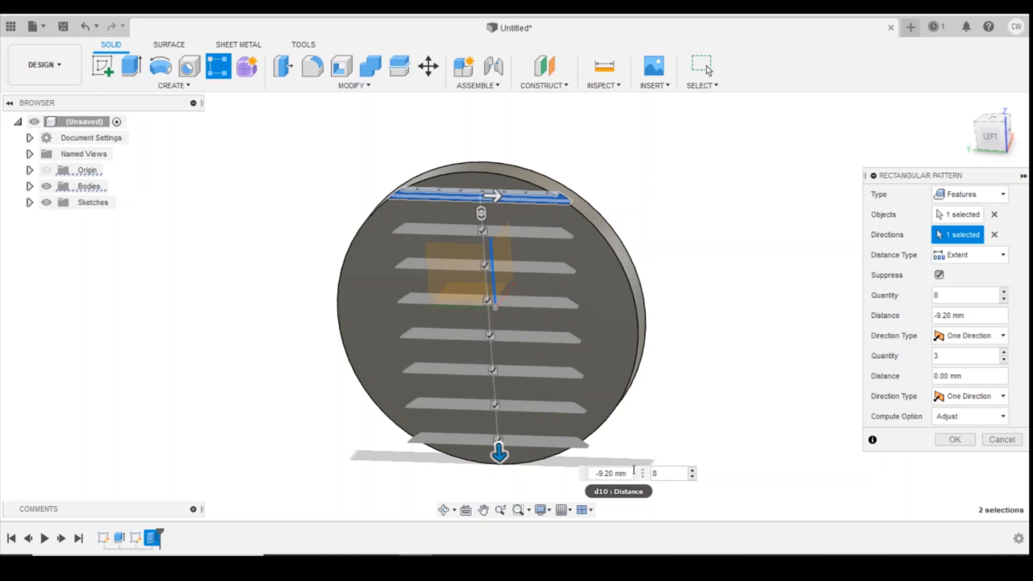
{"action": "left_click", "coordinate": [954, 439]}
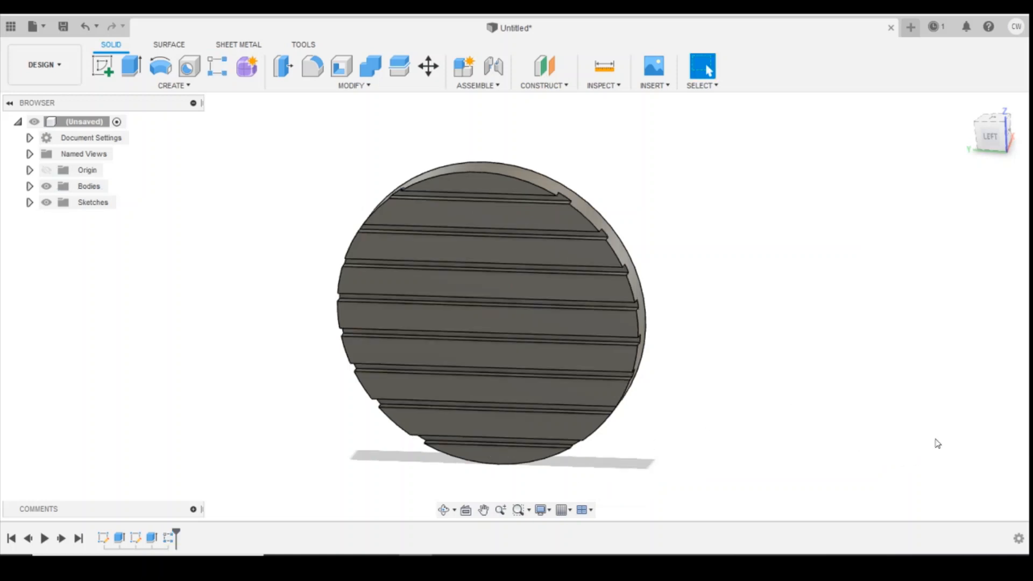
{"action": "mouse_move", "coordinate": [680, 200]}
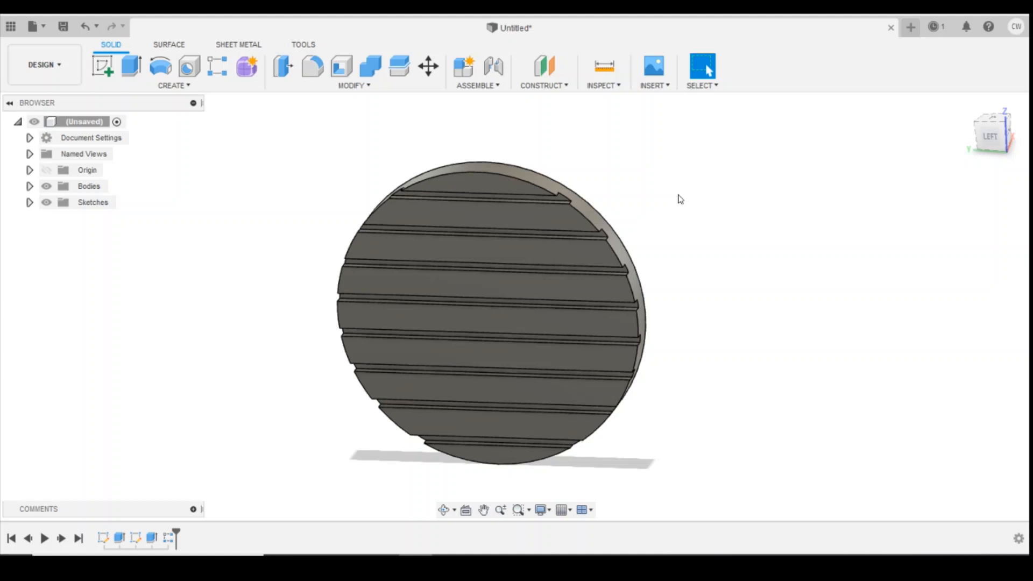
{"action": "mouse_move", "coordinate": [1011, 151]}
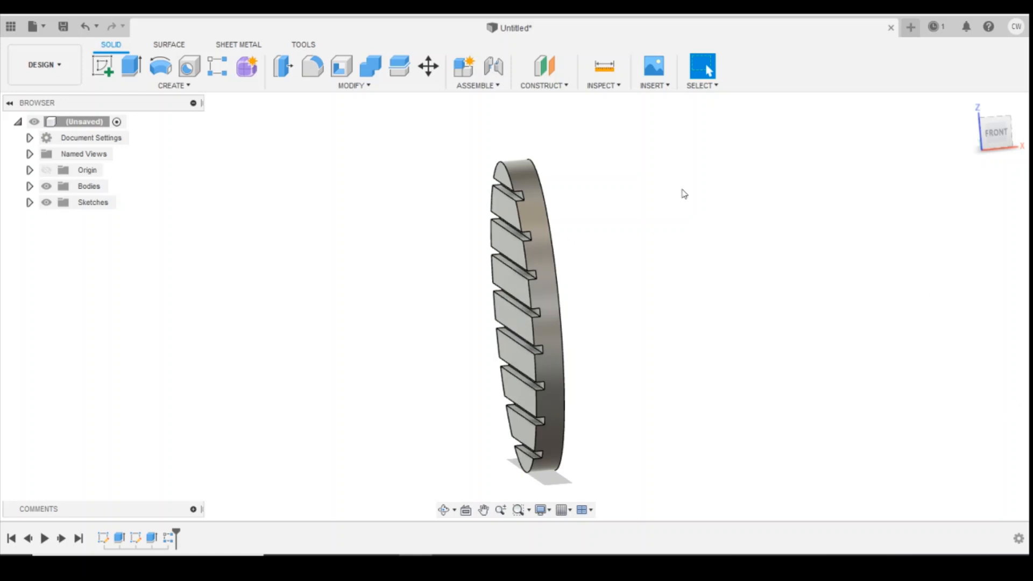
{"action": "mouse_move", "coordinate": [950, 212]}
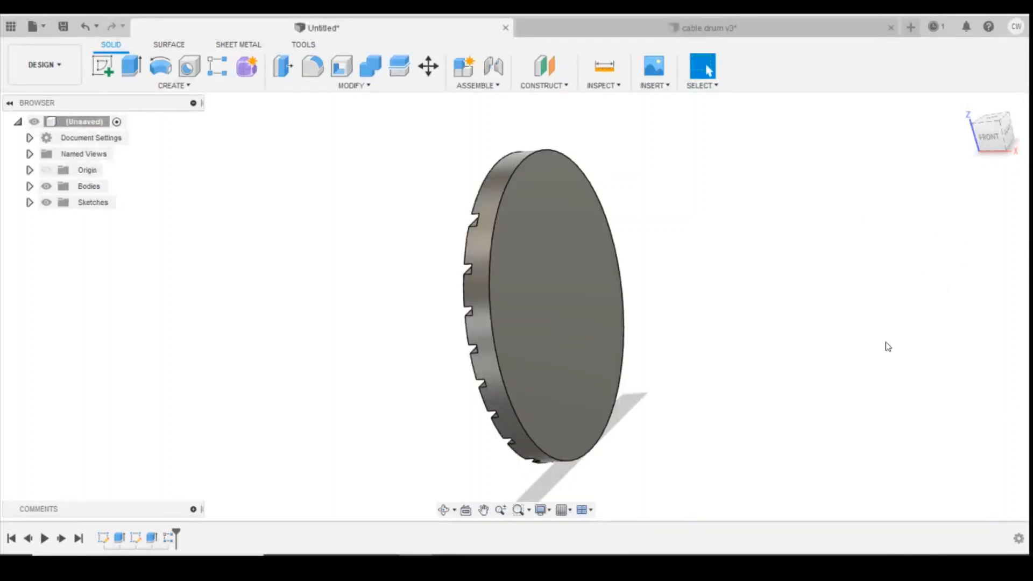
{"action": "mouse_move", "coordinate": [802, 292]}
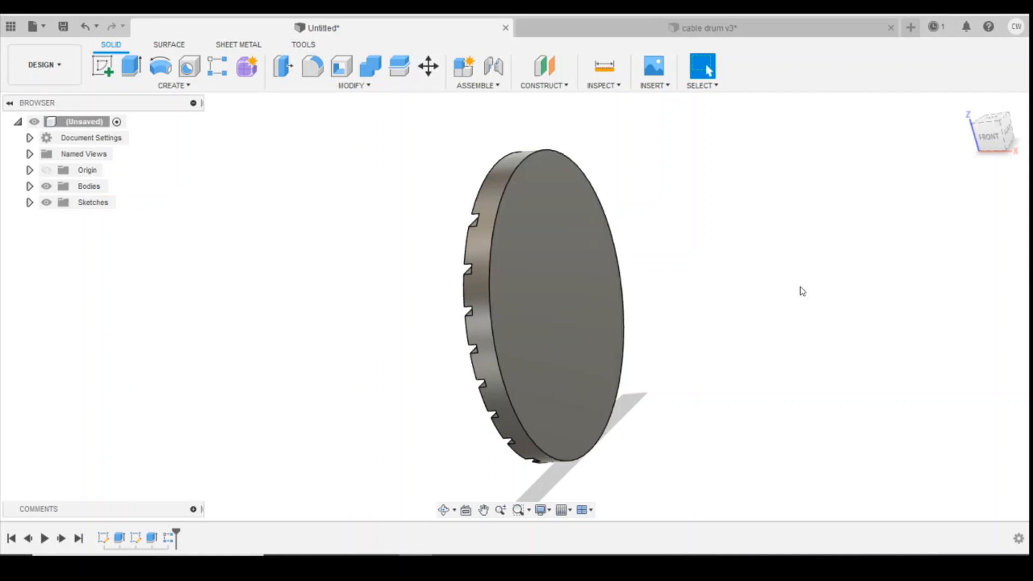
Place an offset construction plane based on the disc's flat ungrooved face.
{"action": "left_click", "coordinate": [543, 65]}
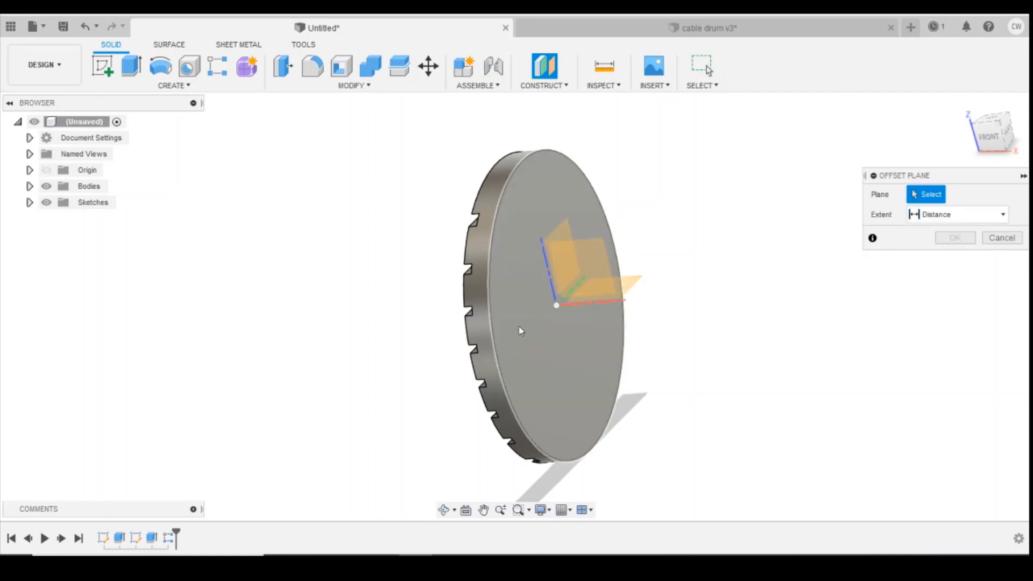
{"action": "left_click", "coordinate": [559, 303]}
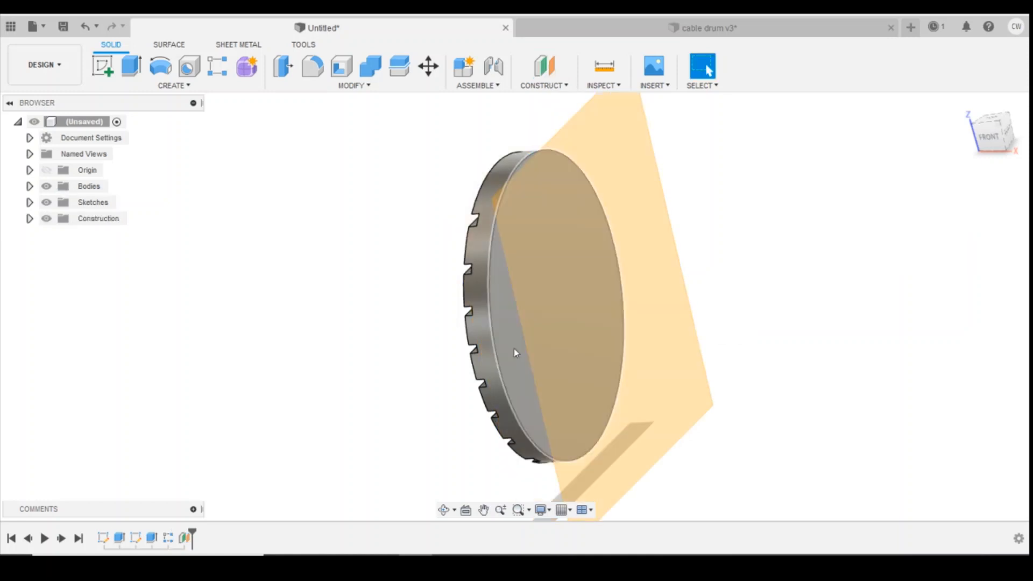
{"action": "mouse_move", "coordinate": [602, 240]}
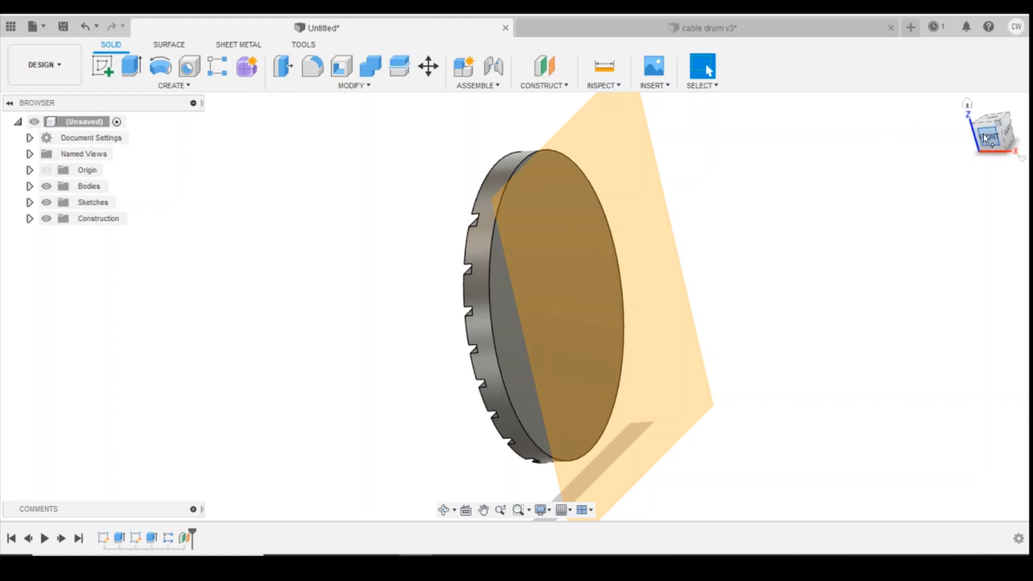
Mirror the grooved disc as a body across the plane, giving Body2, and show Bodies.
{"action": "left_click", "coordinate": [172, 85]}
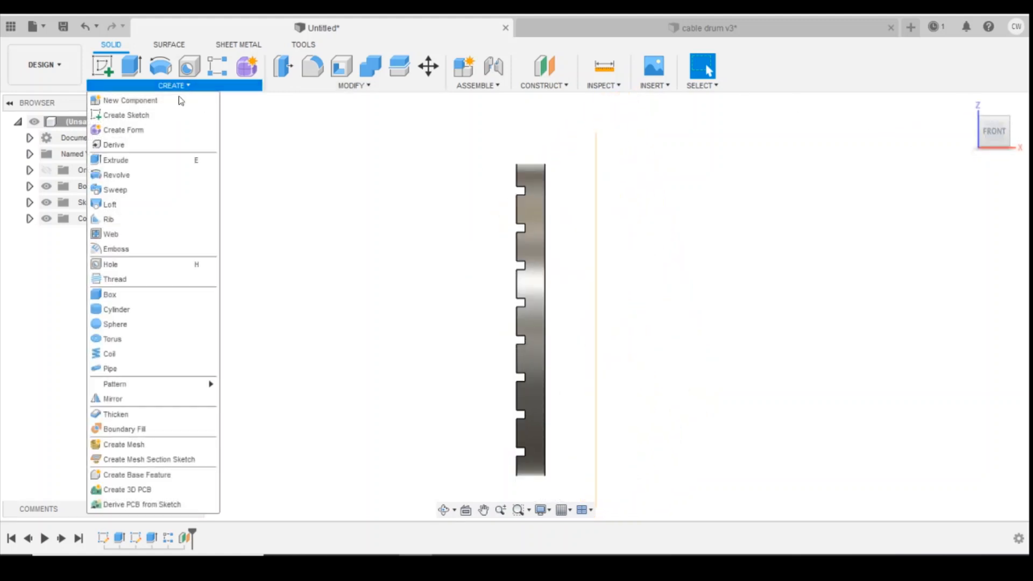
{"action": "left_click", "coordinate": [113, 398]}
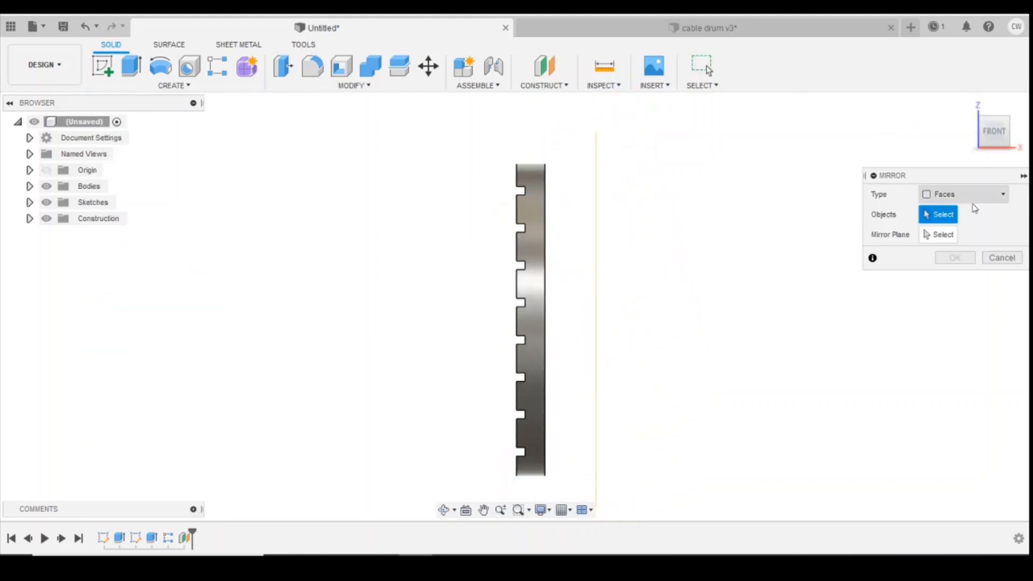
{"action": "left_click", "coordinate": [961, 194]}
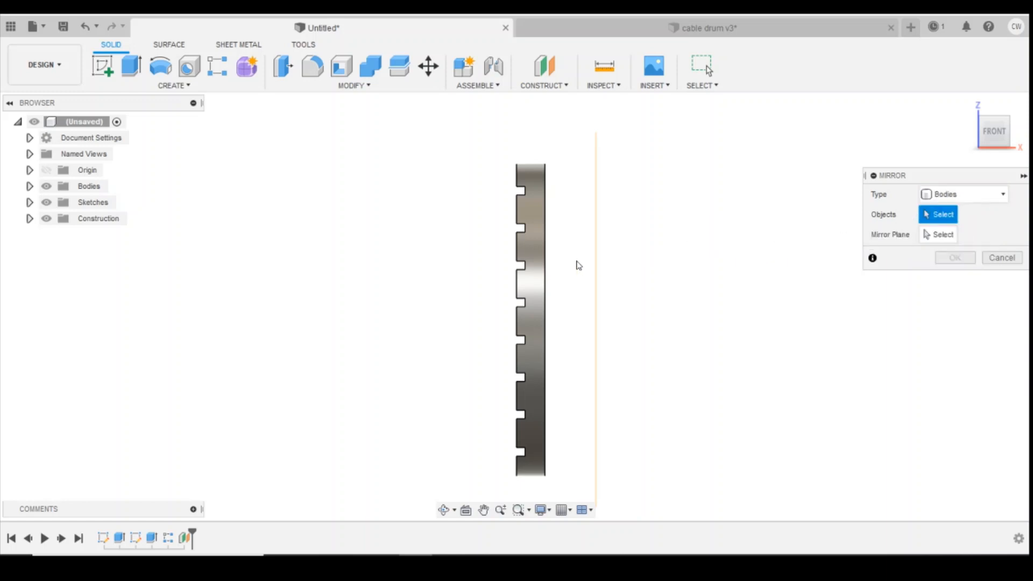
{"action": "left_click", "coordinate": [530, 316]}
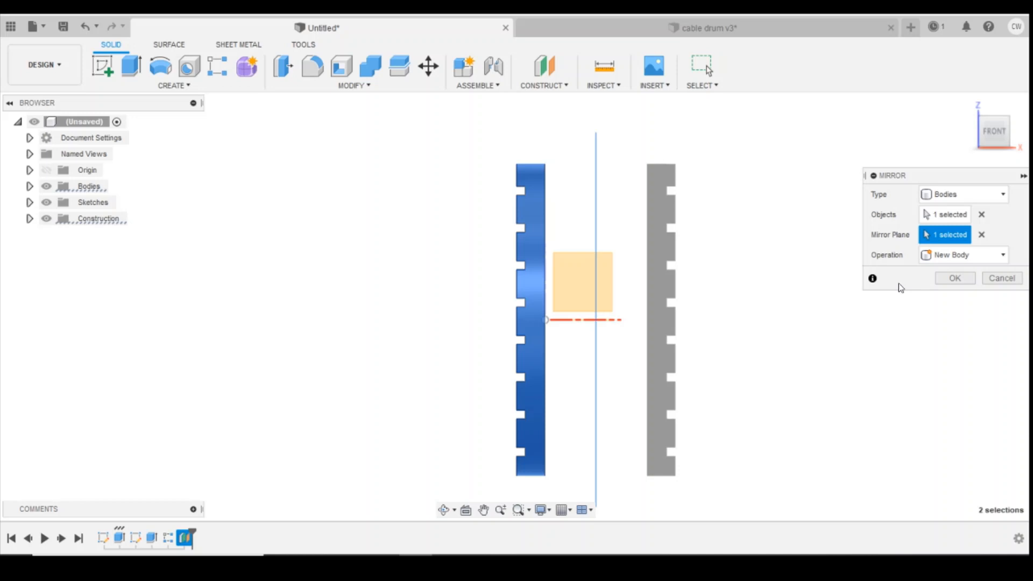
{"action": "left_click", "coordinate": [954, 277]}
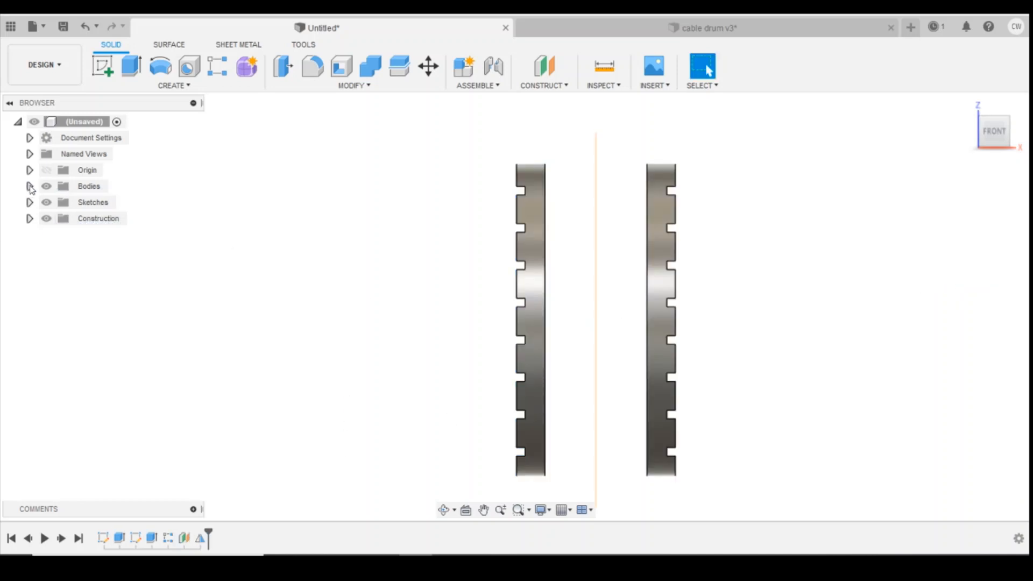
{"action": "left_click", "coordinate": [29, 186]}
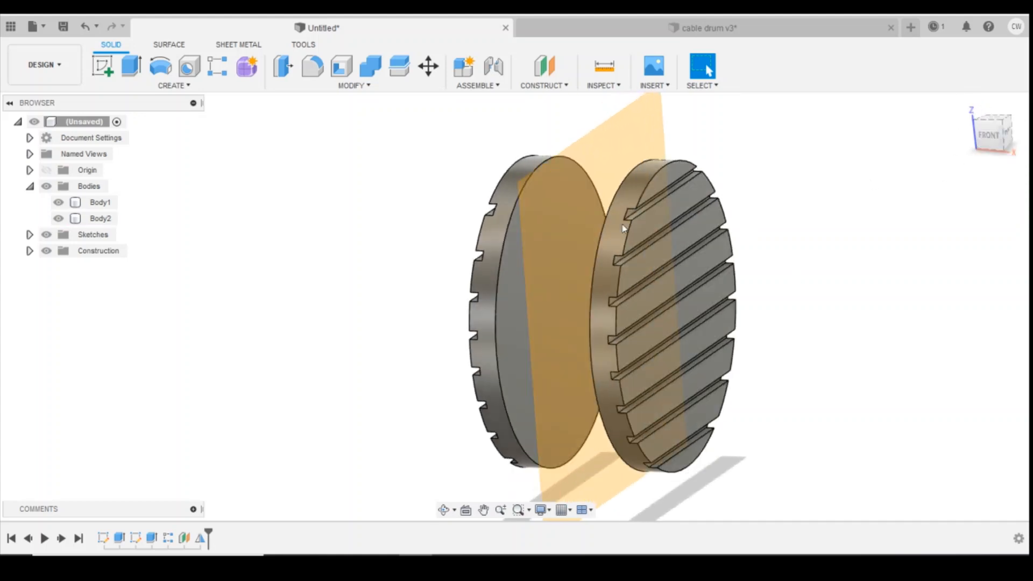
{"action": "right_click", "coordinate": [100, 218]}
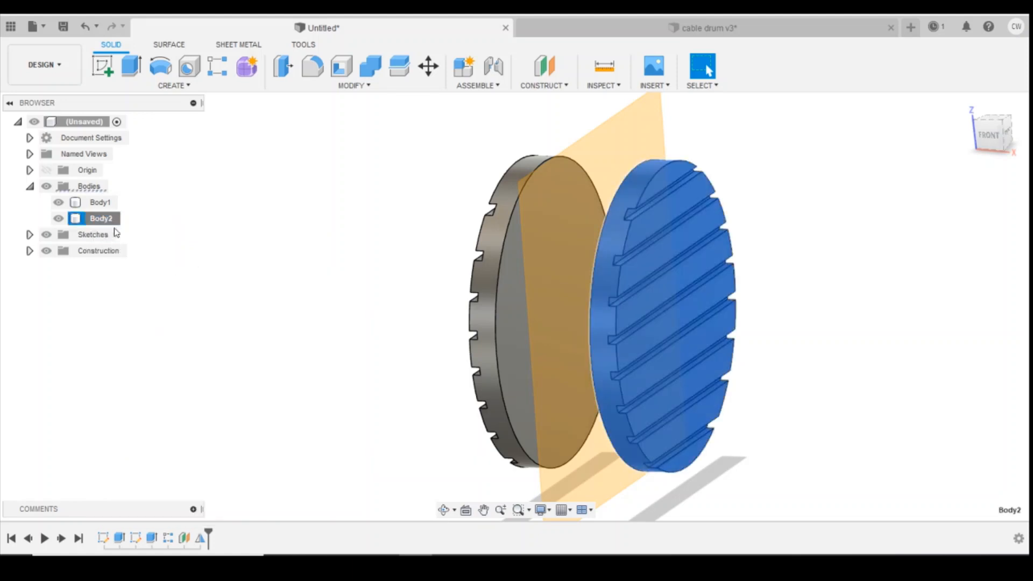
{"action": "left_click", "coordinate": [427, 65]}
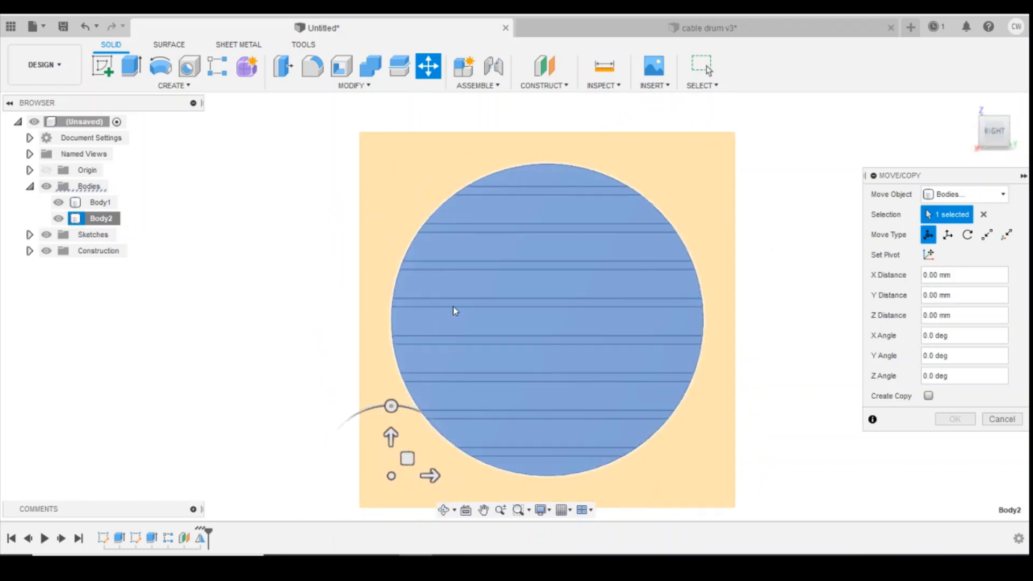
{"action": "left_click_drag", "start_coordinate": [391, 405], "coordinate": [406, 376]}
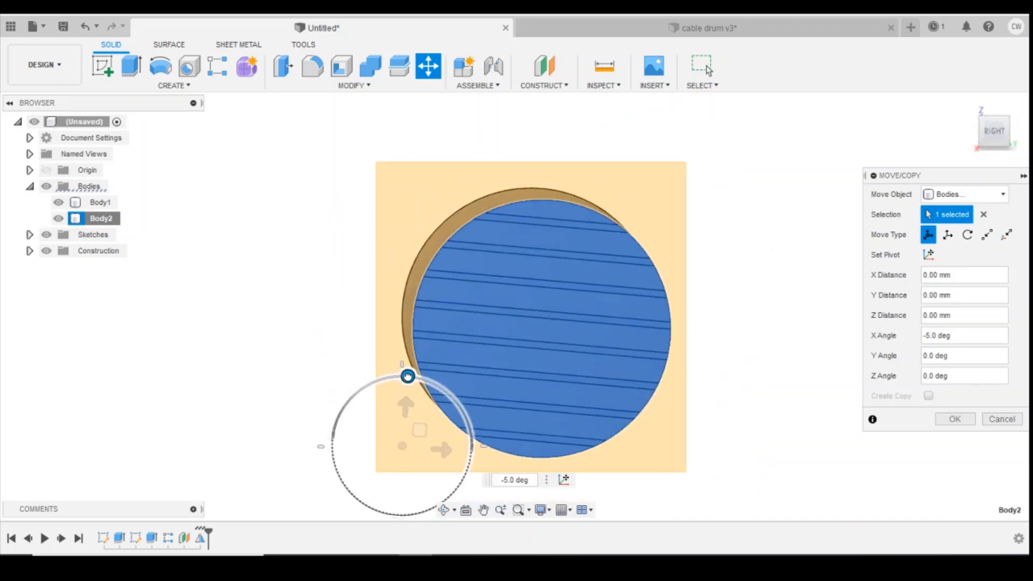
{"action": "left_click_drag", "start_coordinate": [407, 377], "coordinate": [338, 417]}
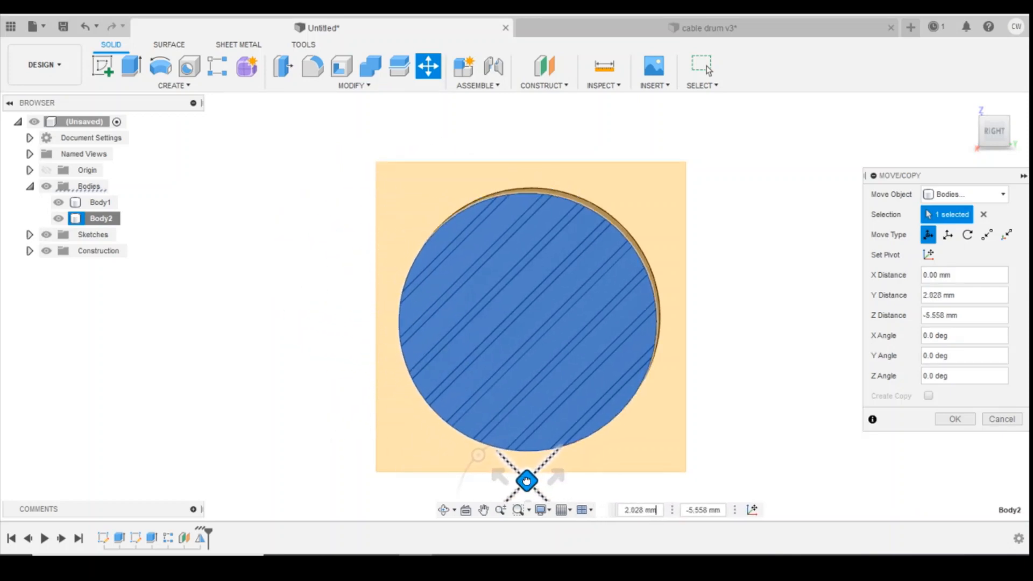
{"action": "left_click_drag", "start_coordinate": [527, 481], "coordinate": [530, 475]}
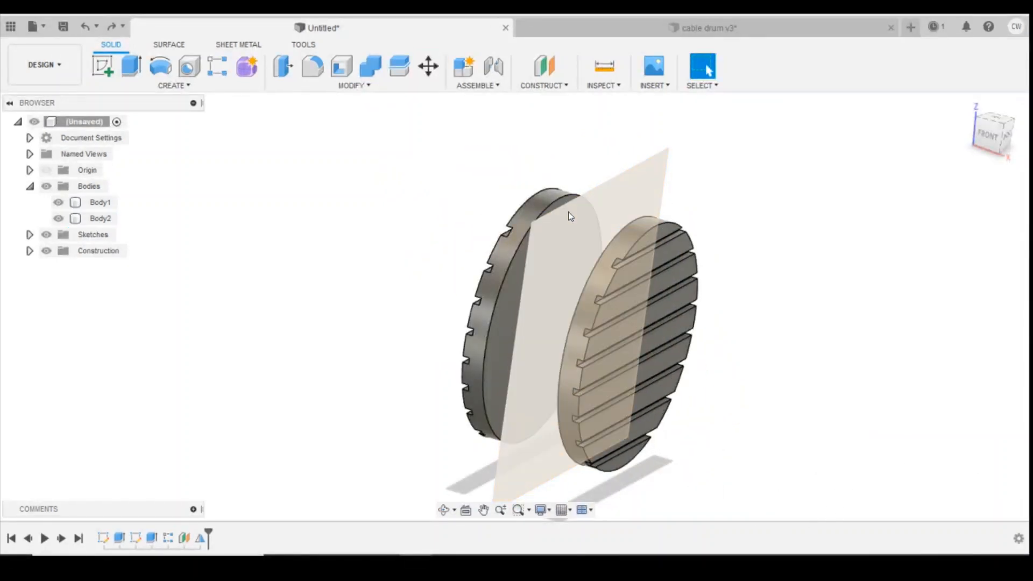
Rotate Body2 by 45° about its centre axis with Move/Copy.
{"action": "right_click", "coordinate": [99, 218]}
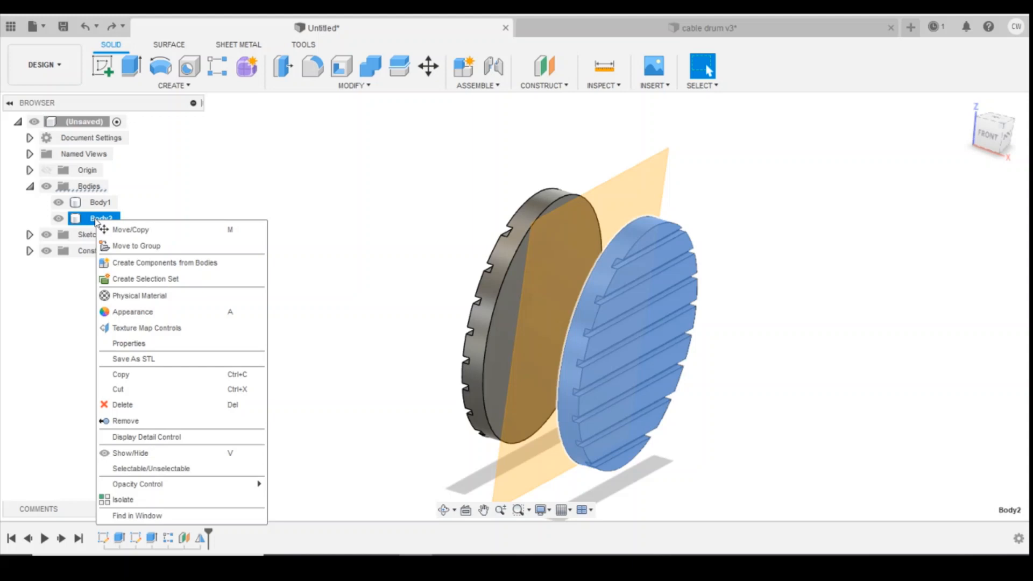
{"action": "left_click", "coordinate": [130, 229]}
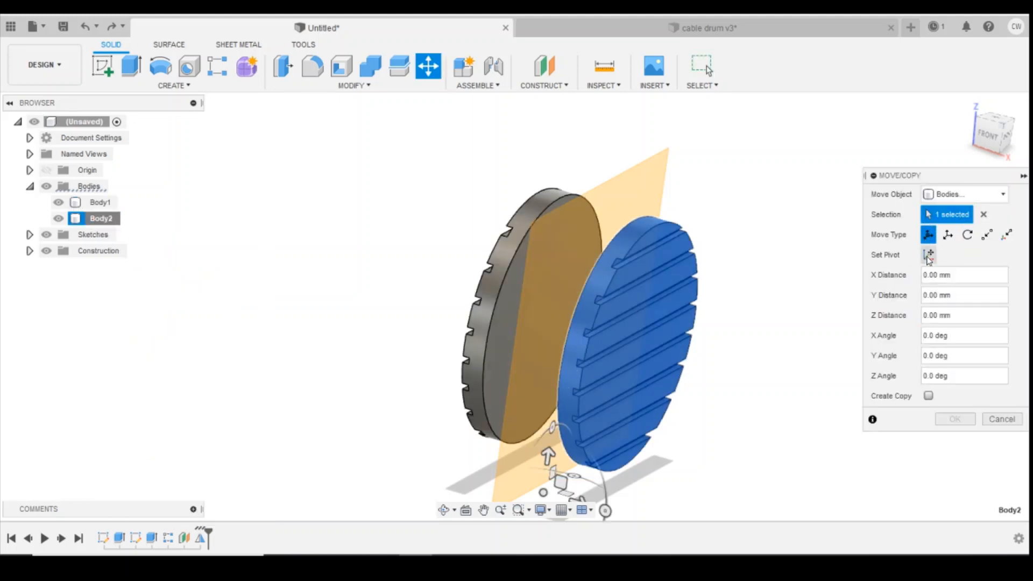
{"action": "left_click", "coordinate": [966, 233]}
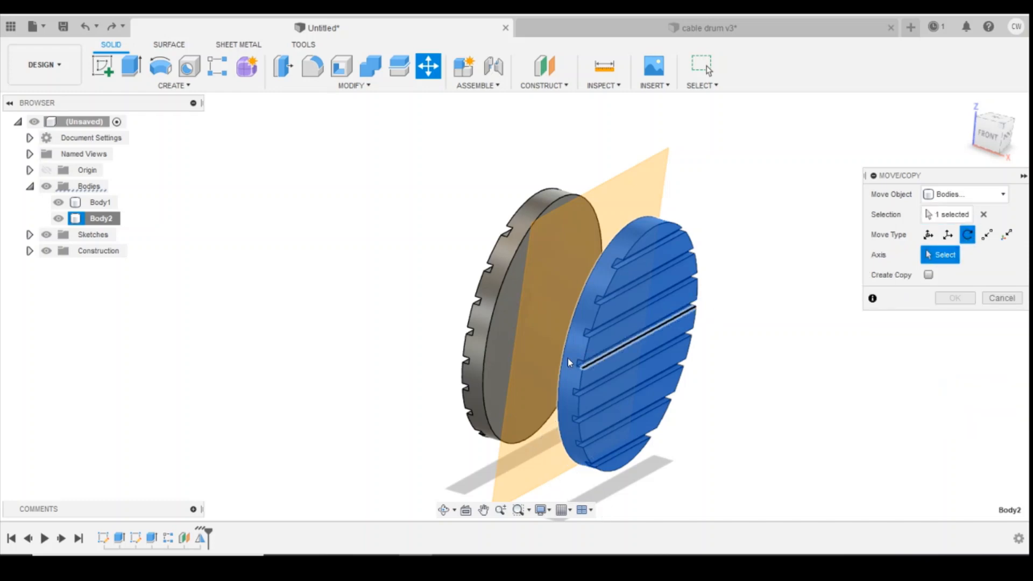
{"action": "left_click", "coordinate": [99, 201]}
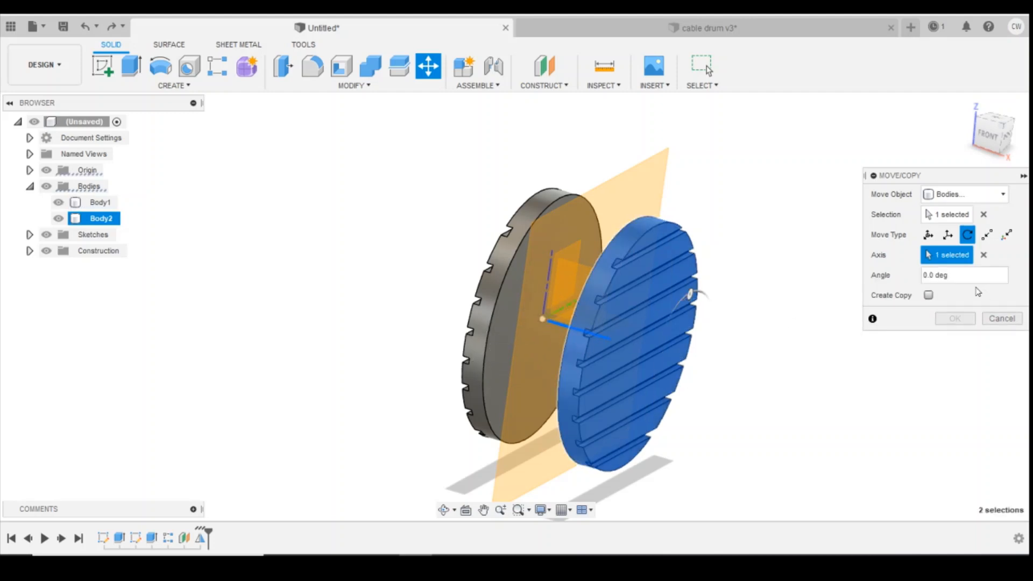
{"action": "left_click", "coordinate": [964, 274]}
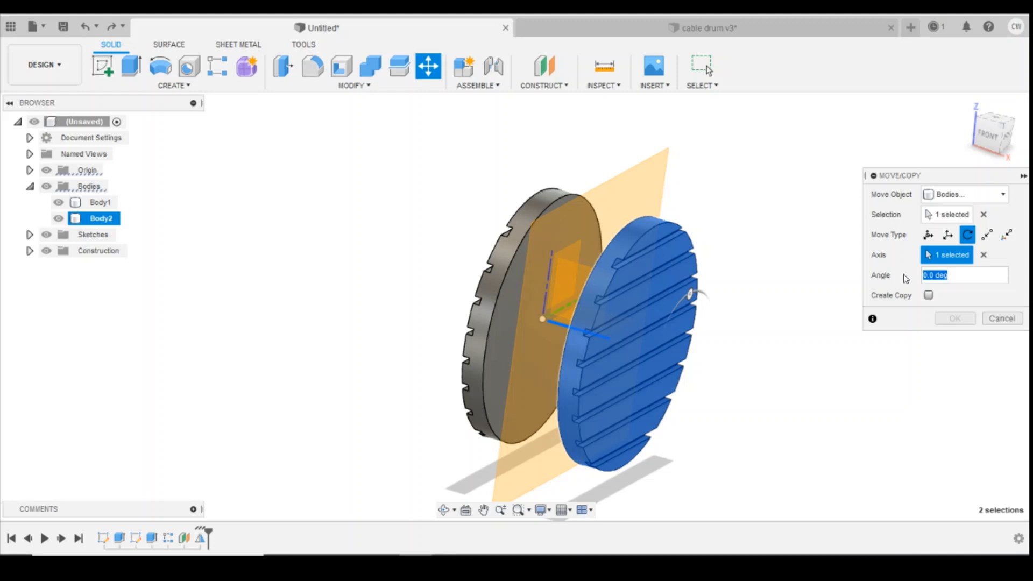
{"action": "type", "text": "45"}
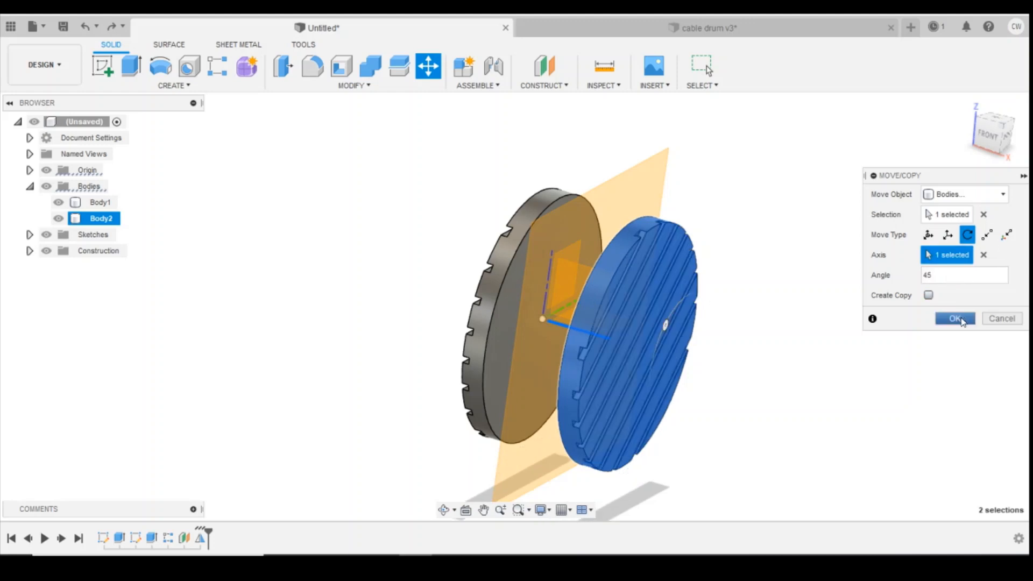
{"action": "left_click", "coordinate": [954, 318]}
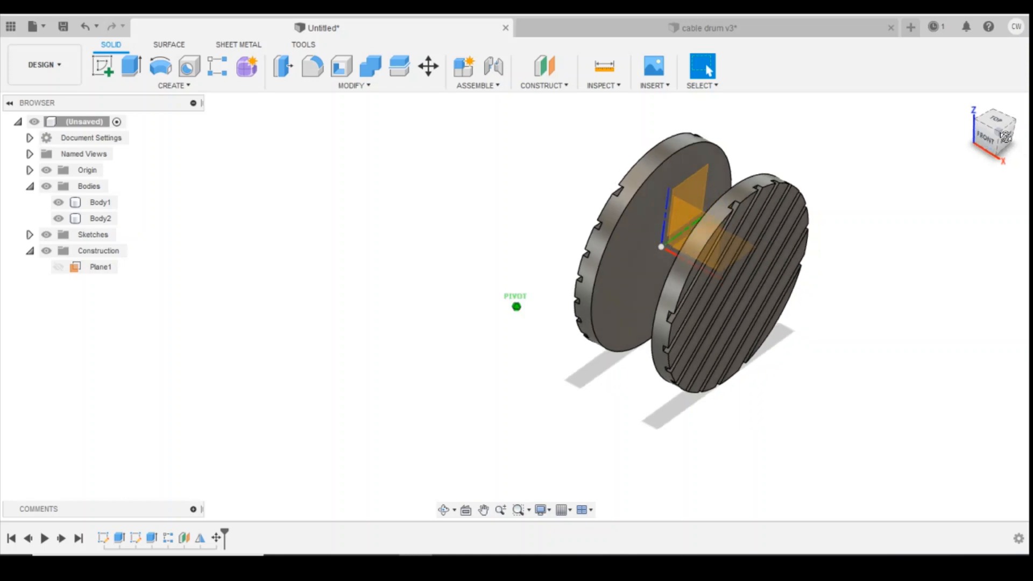
Sketch an 8.5 mm circle between the discs and start a coil from it.
{"action": "left_click", "coordinate": [175, 85]}
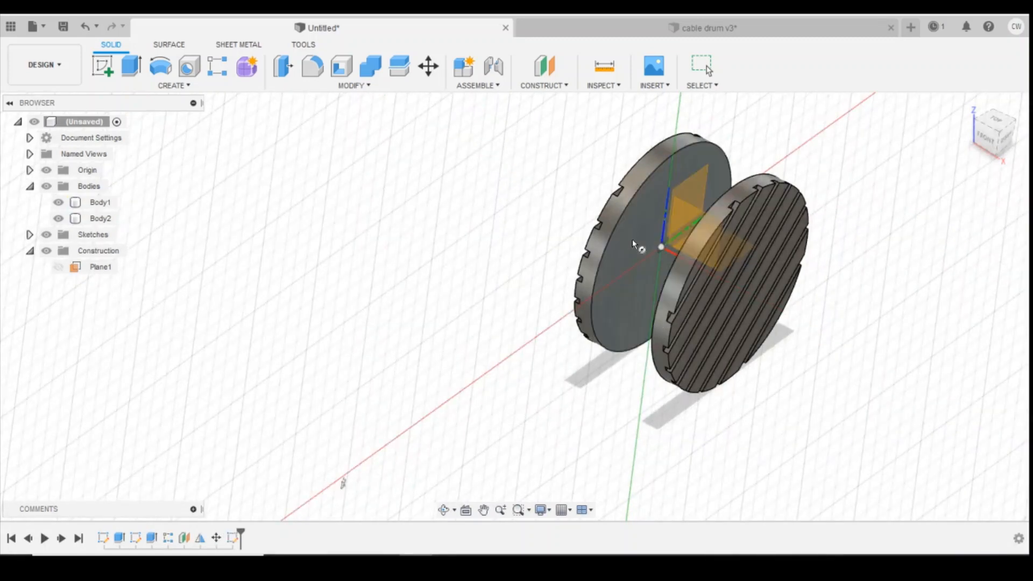
{"action": "mouse_move", "coordinate": [662, 248]}
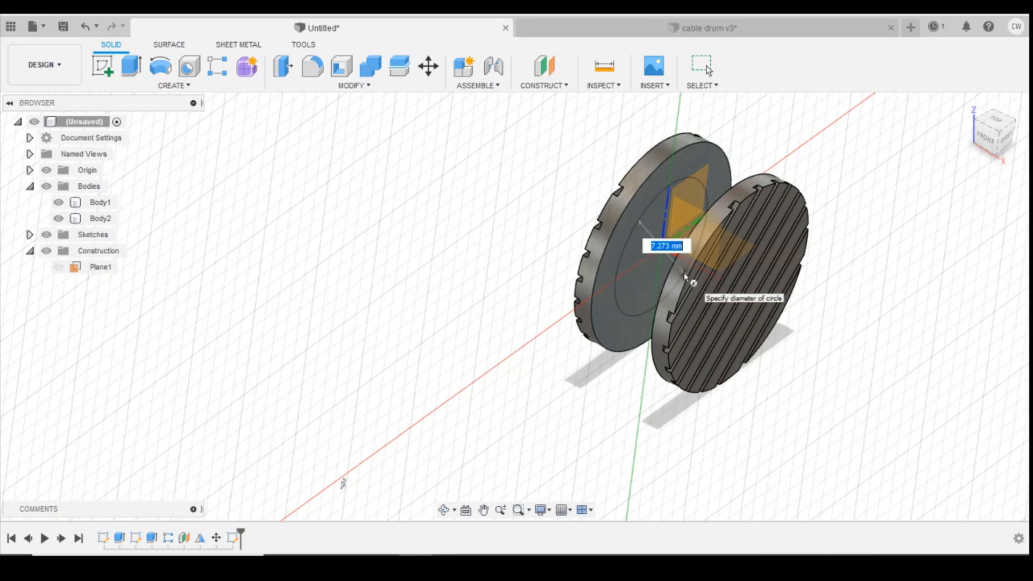
{"action": "type", "text": "8.5"}
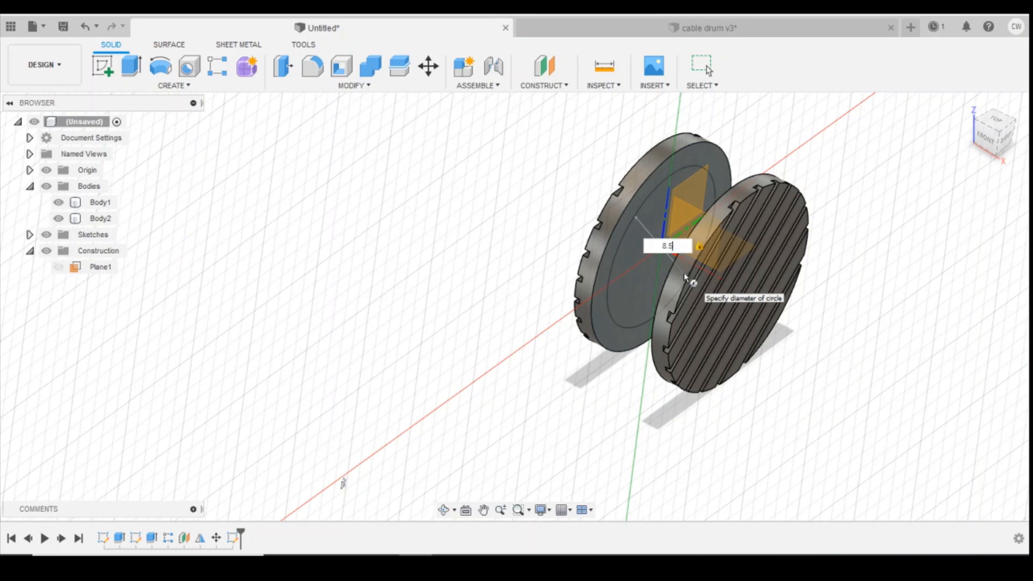
{"action": "triple_click", "coordinate": [667, 245]}
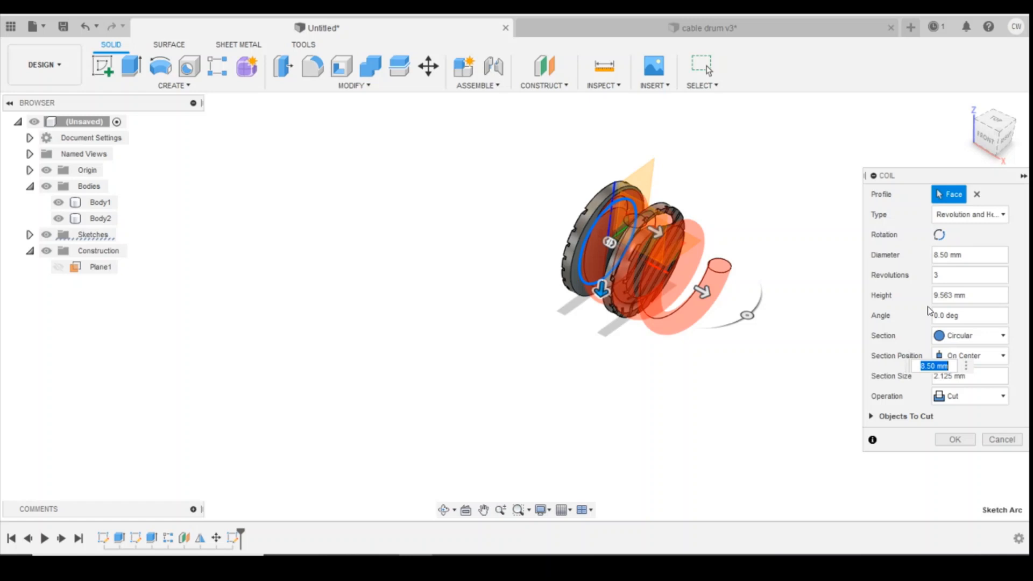
Set the coil section size to 0.3 mm and height to 4.00 mm.
{"action": "left_click", "coordinate": [968, 255]}
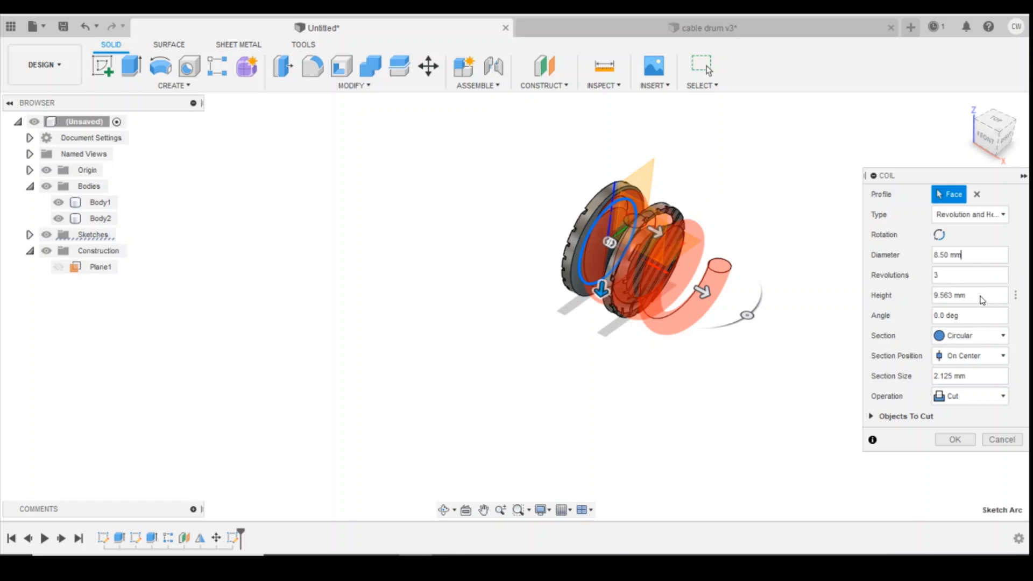
{"action": "left_click", "coordinate": [968, 375]}
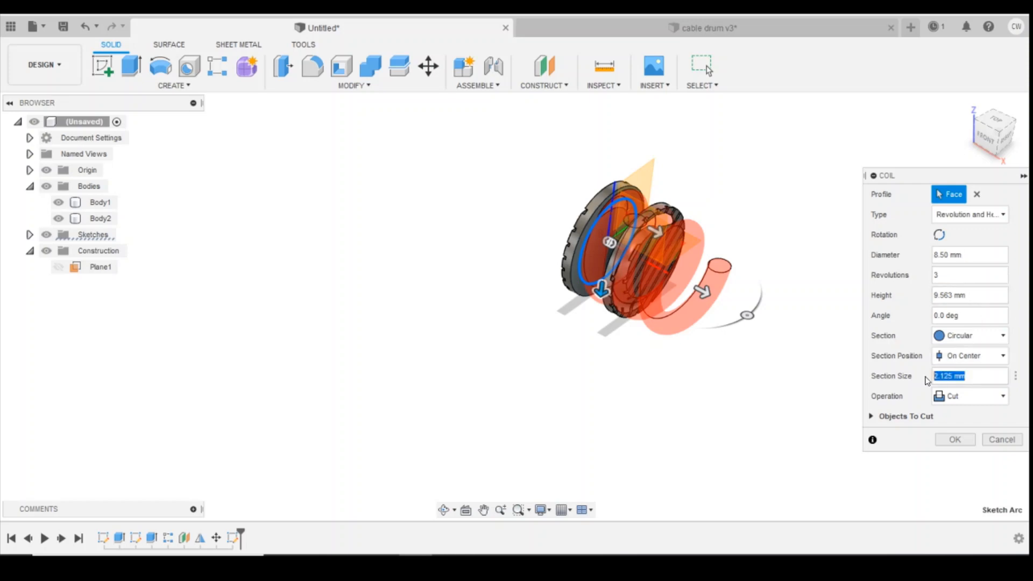
{"action": "type", "text": "0.3"}
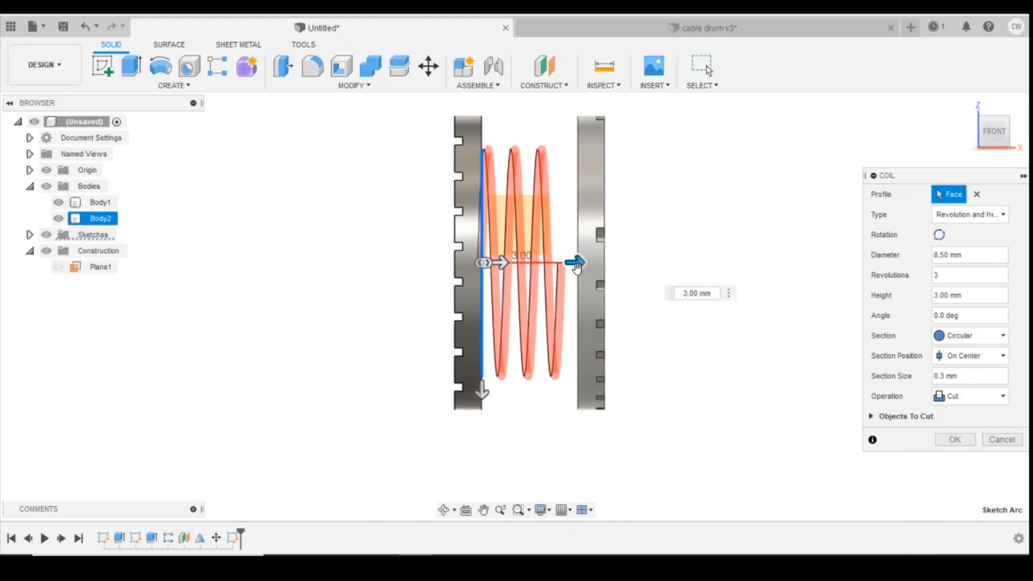
{"action": "left_click_drag", "start_coordinate": [574, 262], "coordinate": [599, 261]}
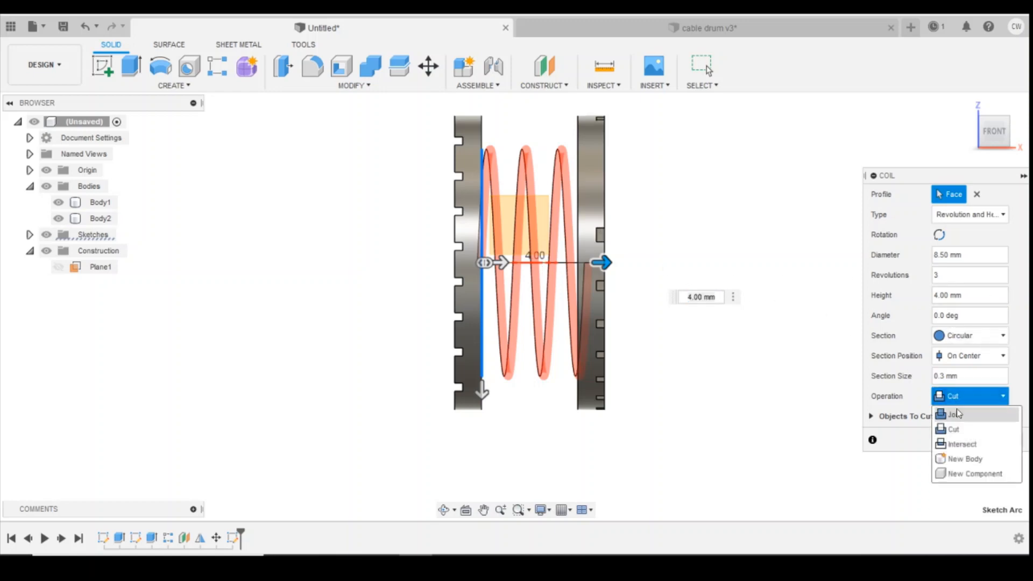
Set the coil to 10 revolutions with Join operation to form the drum core.
{"action": "left_click", "coordinate": [953, 413]}
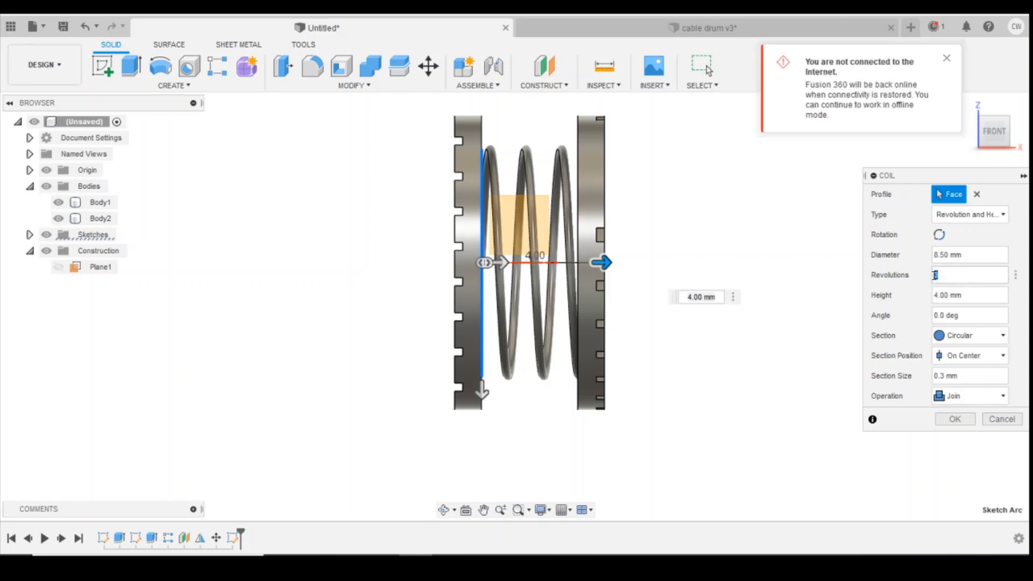
{"action": "left_click", "coordinate": [100, 202]}
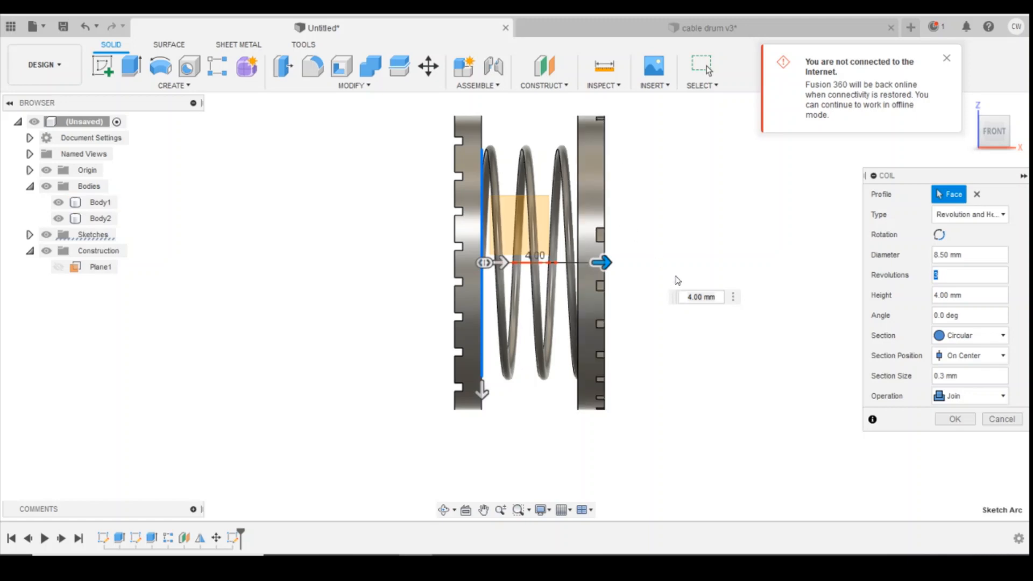
{"action": "type", "text": "10"}
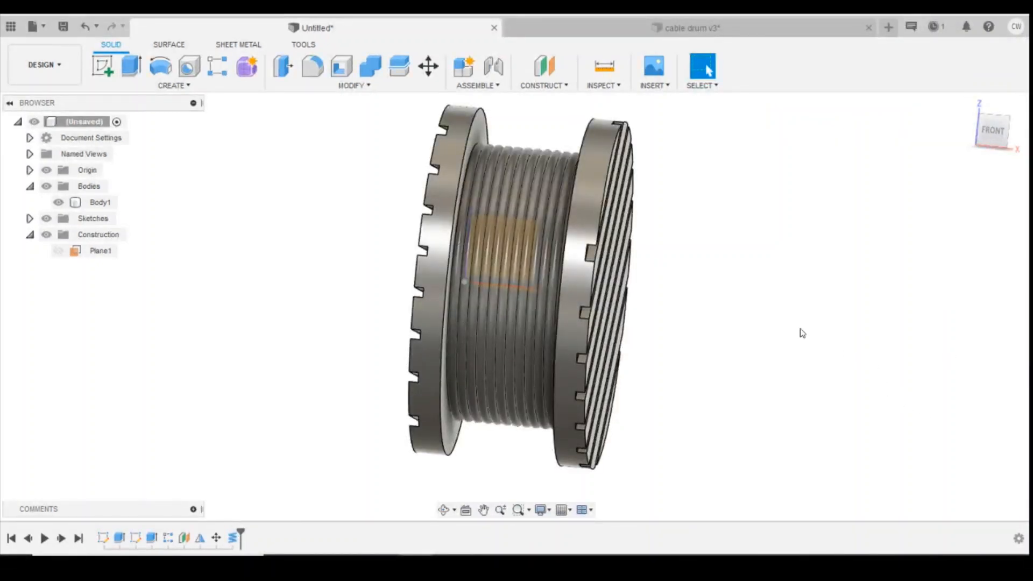
{"action": "mouse_move", "coordinate": [711, 212]}
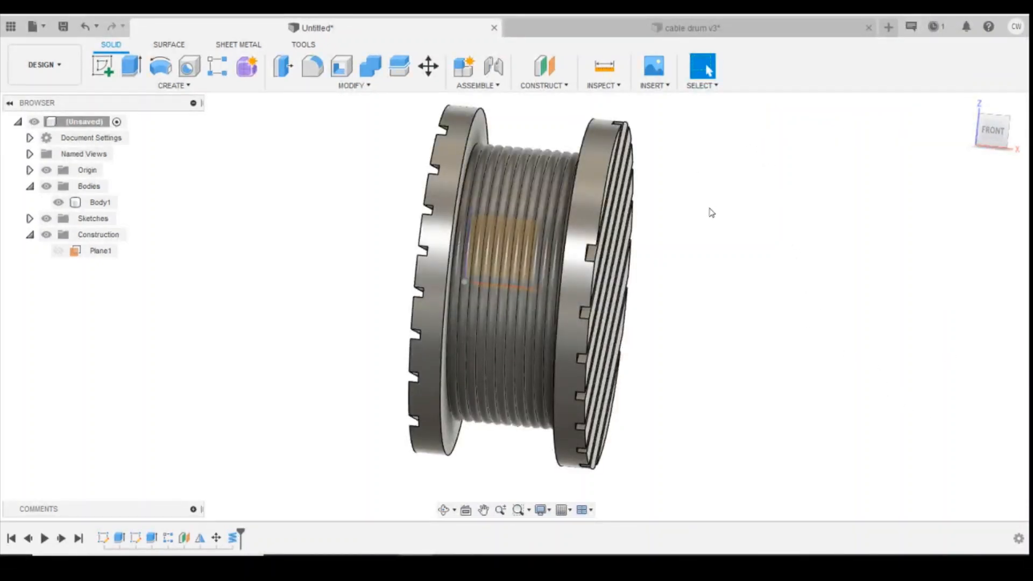
Bring up the Inspect list of analysis tools for the drum.
{"action": "left_click", "coordinate": [99, 202]}
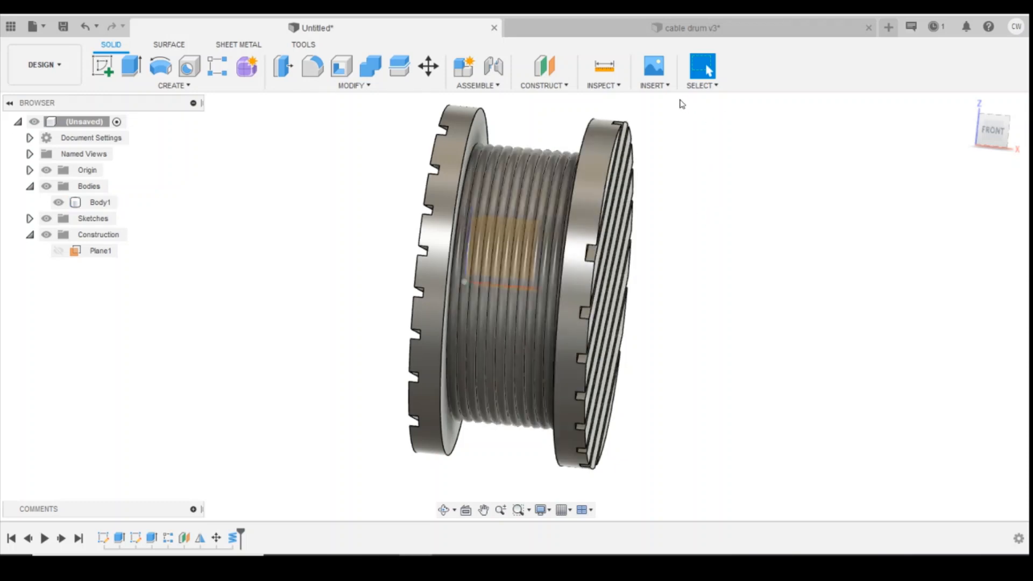
{"action": "left_click", "coordinate": [603, 72]}
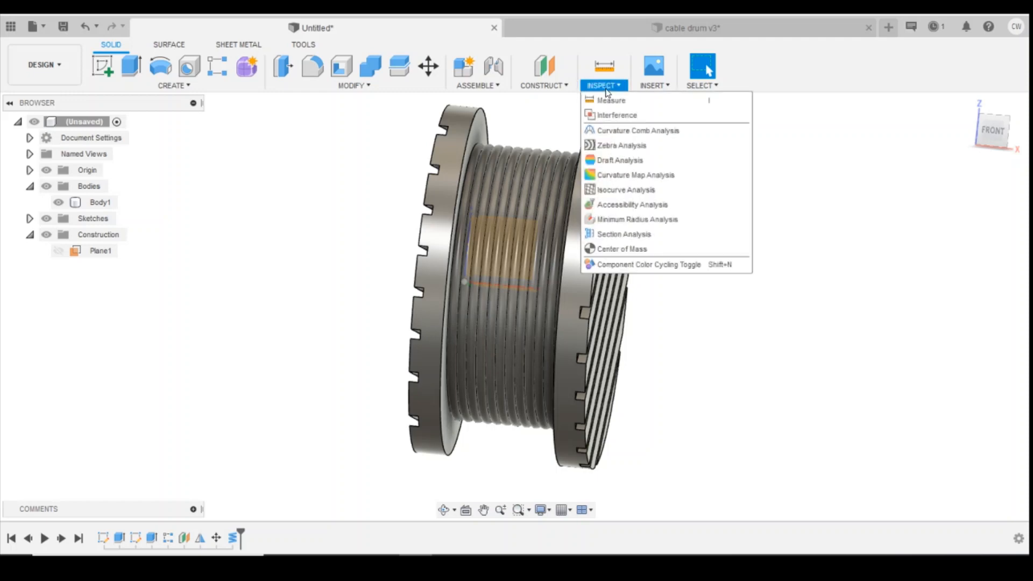
{"action": "mouse_move", "coordinate": [611, 100]}
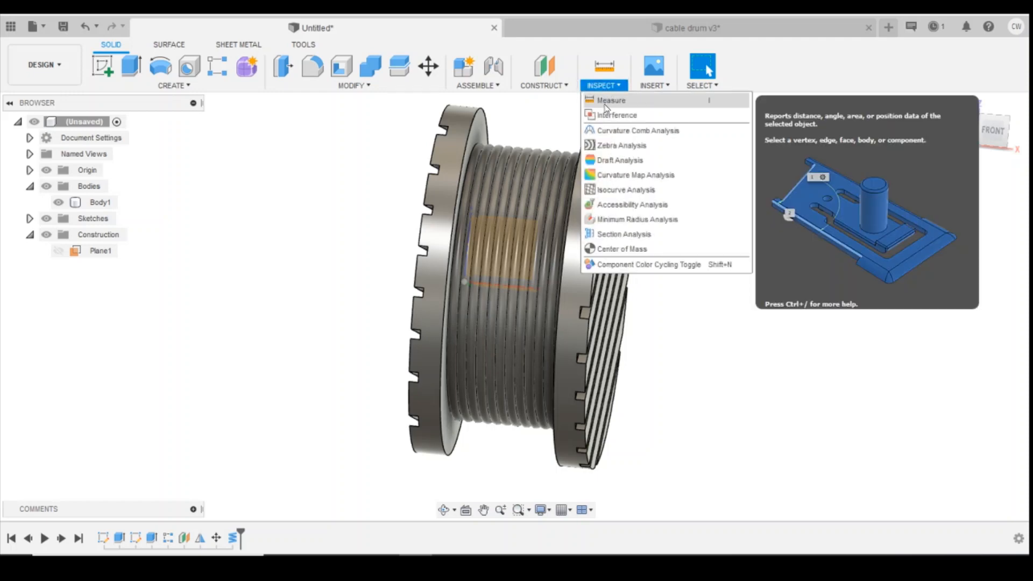
{"action": "mouse_move", "coordinate": [624, 190]}
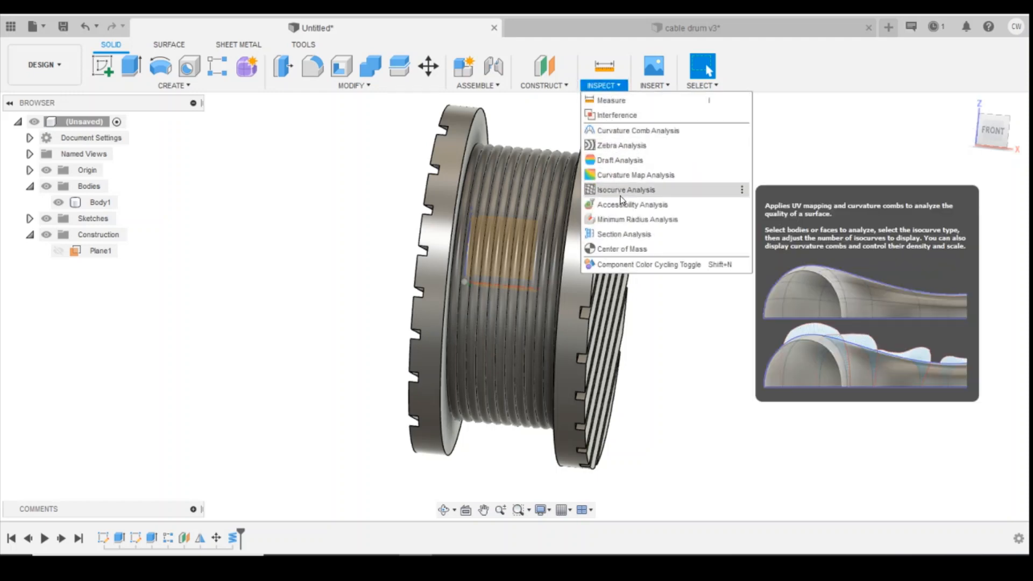
{"action": "mouse_move", "coordinate": [623, 233]}
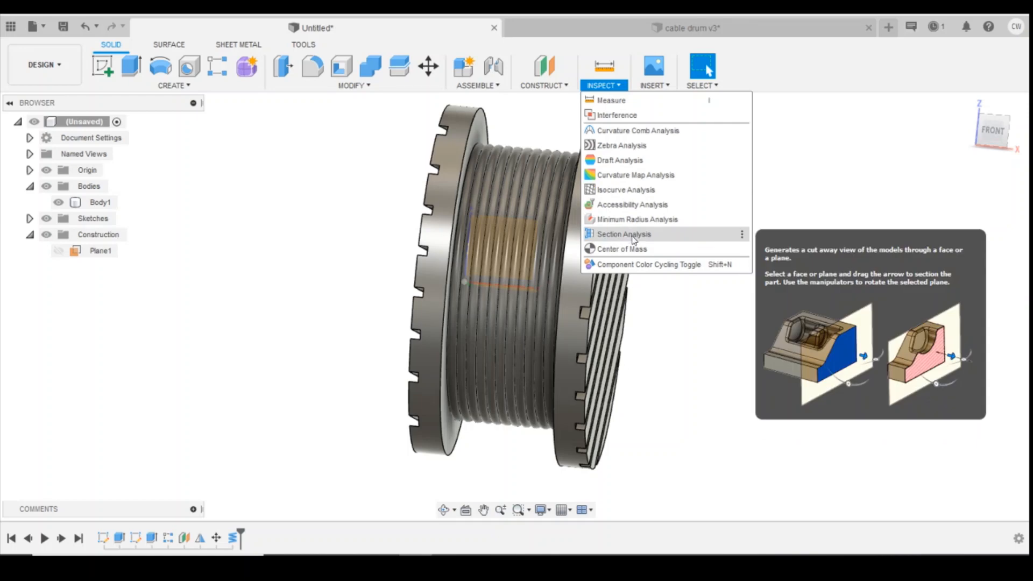
Run a Section Analysis and drag the cutting plane through the drum.
{"action": "left_click", "coordinate": [622, 234]}
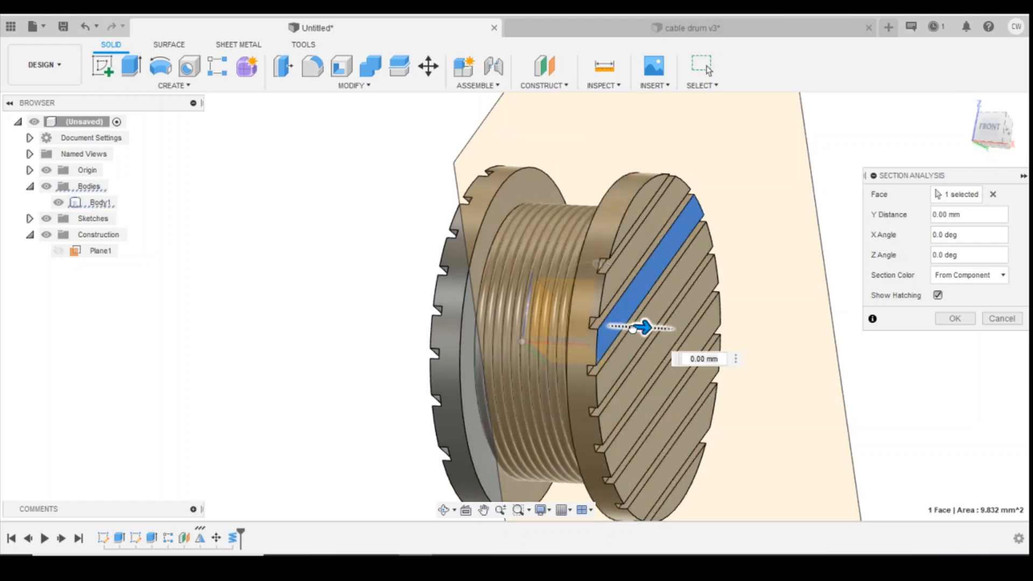
{"action": "left_click_drag", "start_coordinate": [645, 327], "coordinate": [599, 325]}
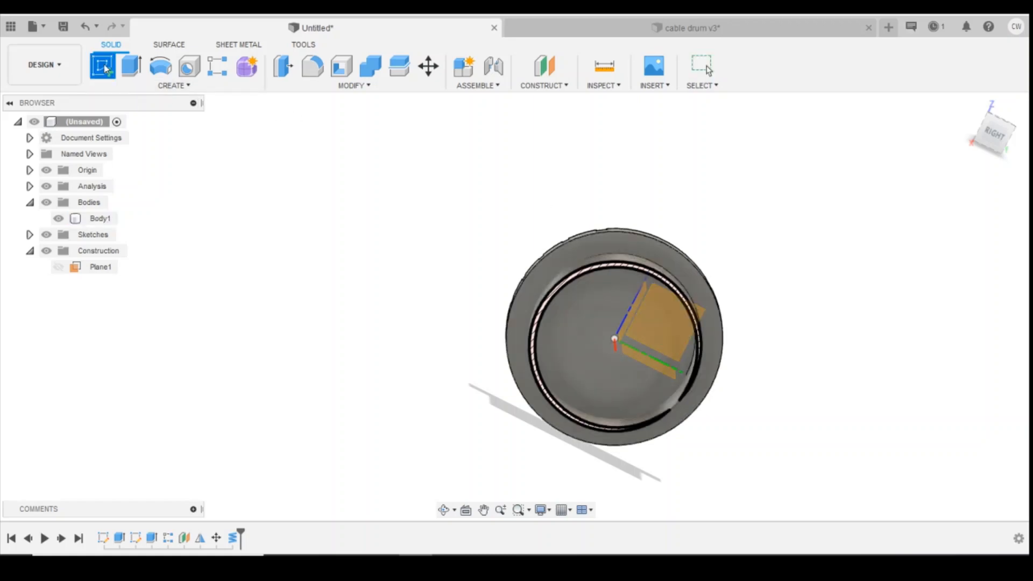
Sketch a centre-diameter circle of about 8.4 mm on the drum axis at the end face.
{"action": "left_click", "coordinate": [99, 218]}
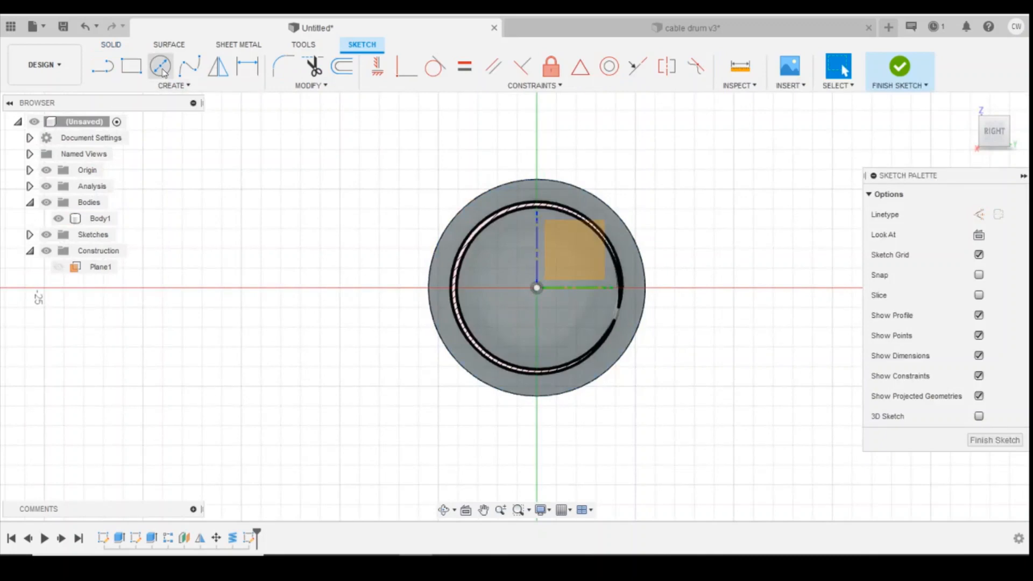
{"action": "left_click", "coordinate": [160, 66]}
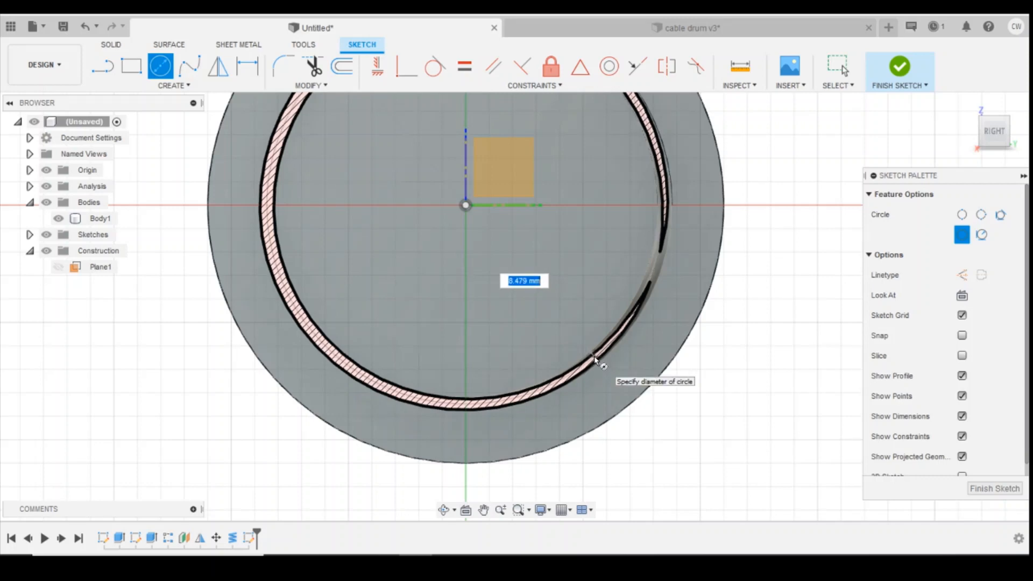
{"action": "type", "text": "8.5"}
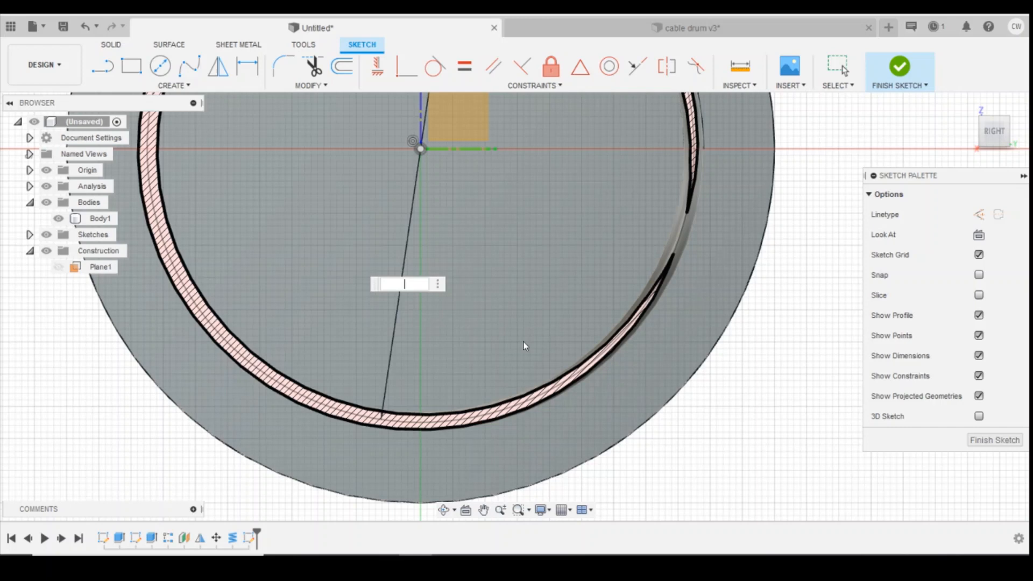
{"action": "type", "text": "8.4"}
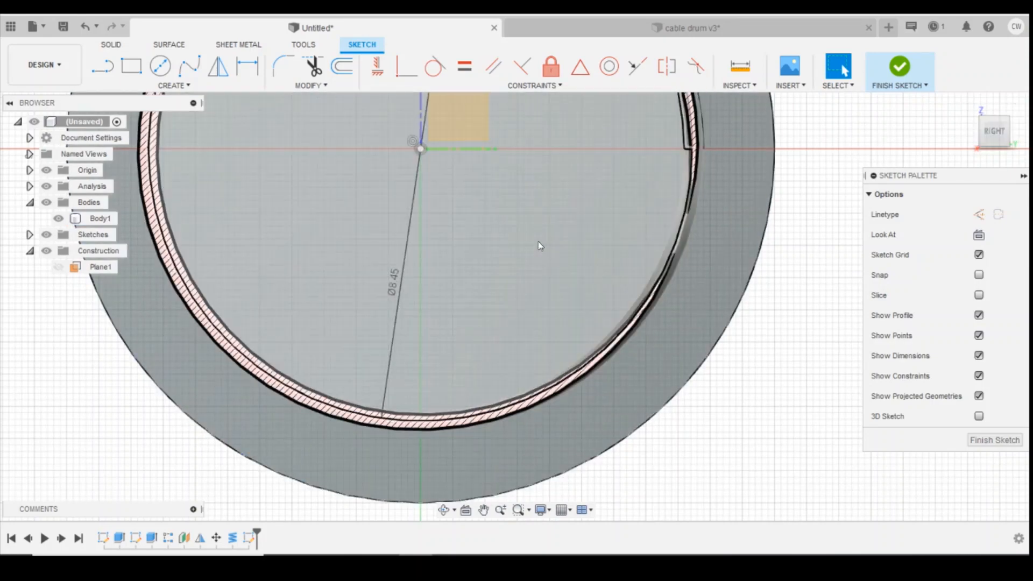
{"action": "left_click", "coordinate": [540, 303]}
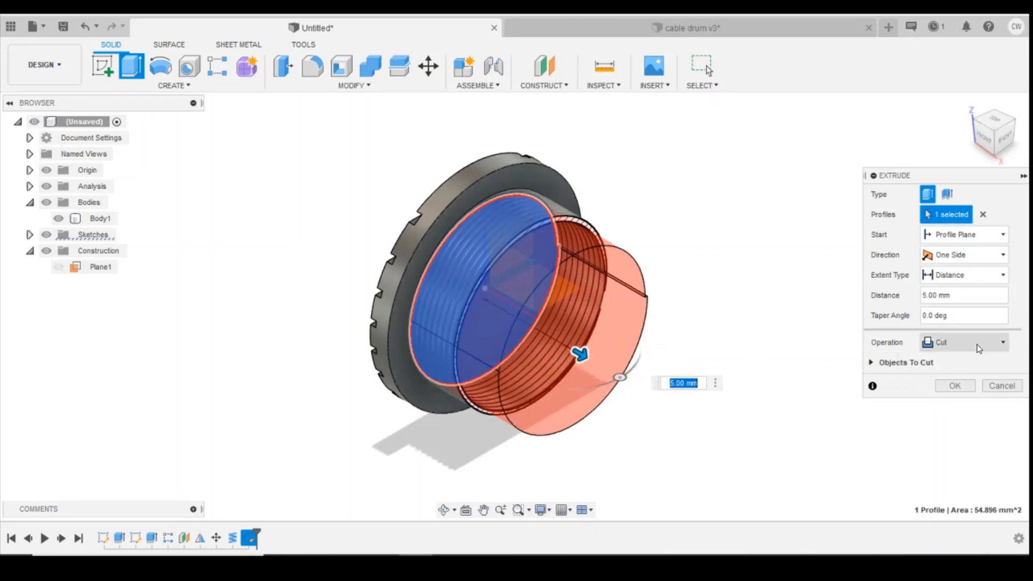
Extrude the circle as a Join spanning the hollow core, about 3.6 mm, to fill it solid.
{"action": "left_click", "coordinate": [964, 343]}
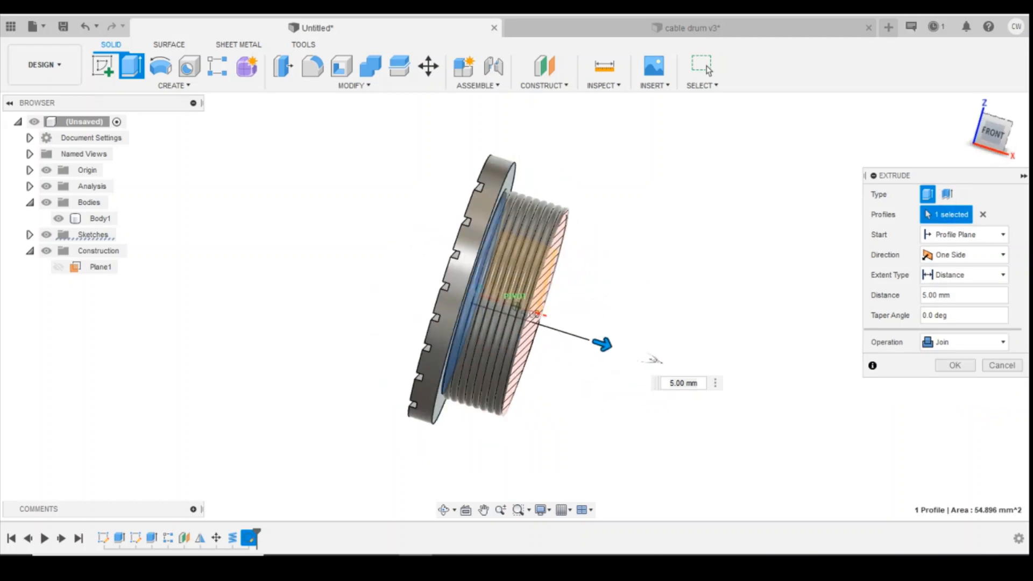
{"action": "left_click_drag", "start_coordinate": [603, 344], "coordinate": [623, 337]}
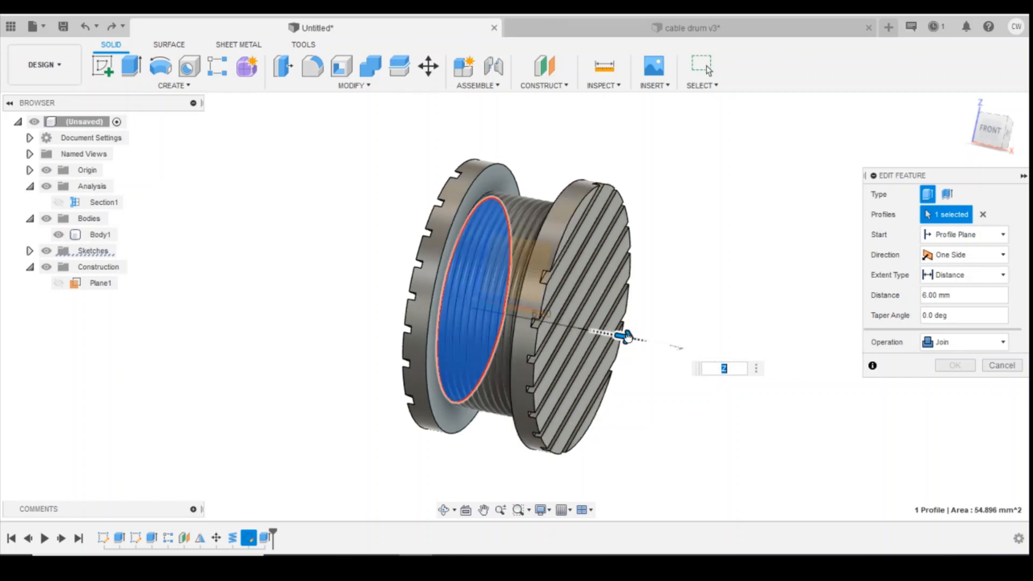
{"action": "left_click_drag", "start_coordinate": [619, 334], "coordinate": [624, 337]}
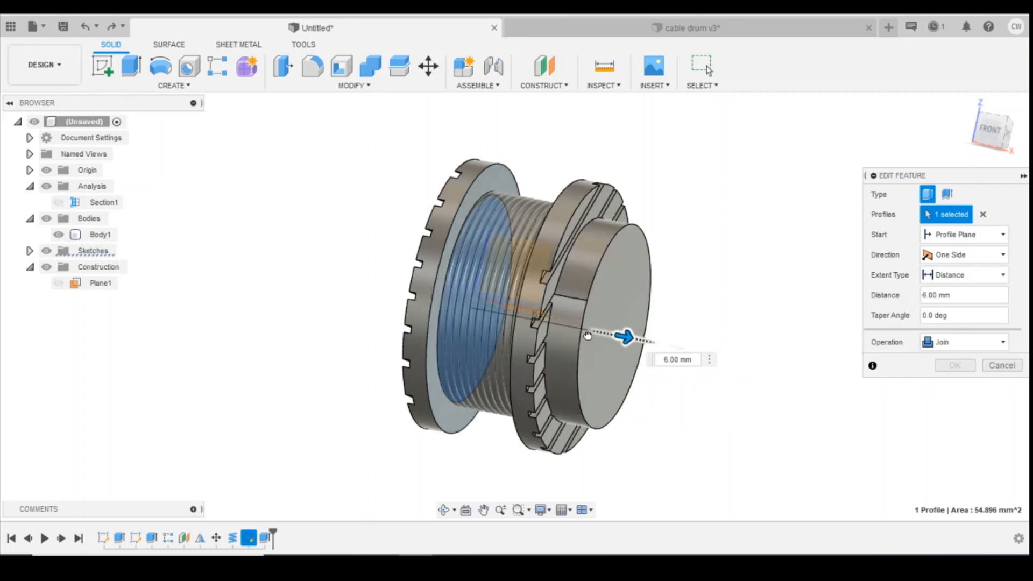
{"action": "left_click_drag", "start_coordinate": [624, 336], "coordinate": [580, 329]}
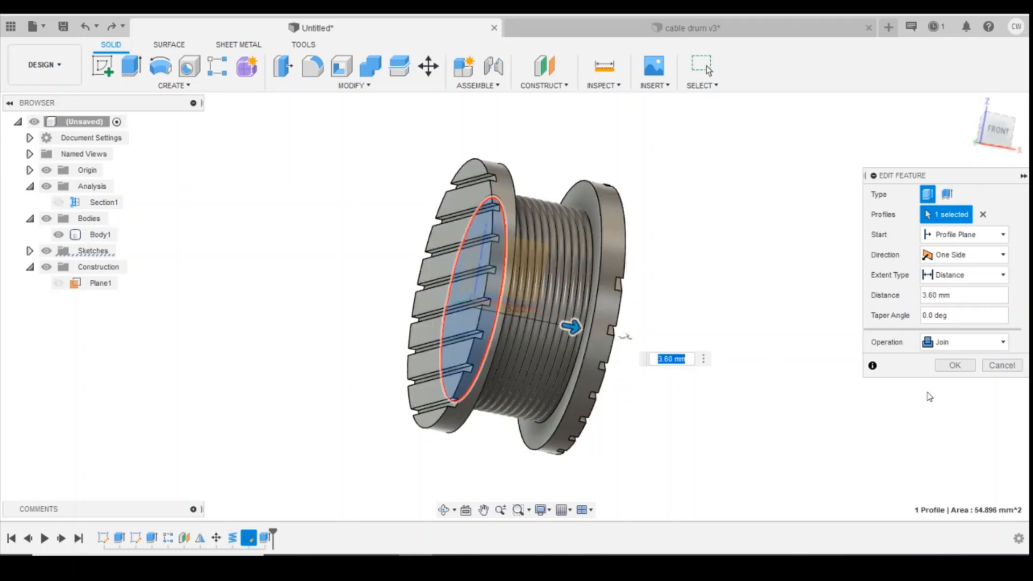
{"action": "left_click", "coordinate": [954, 364]}
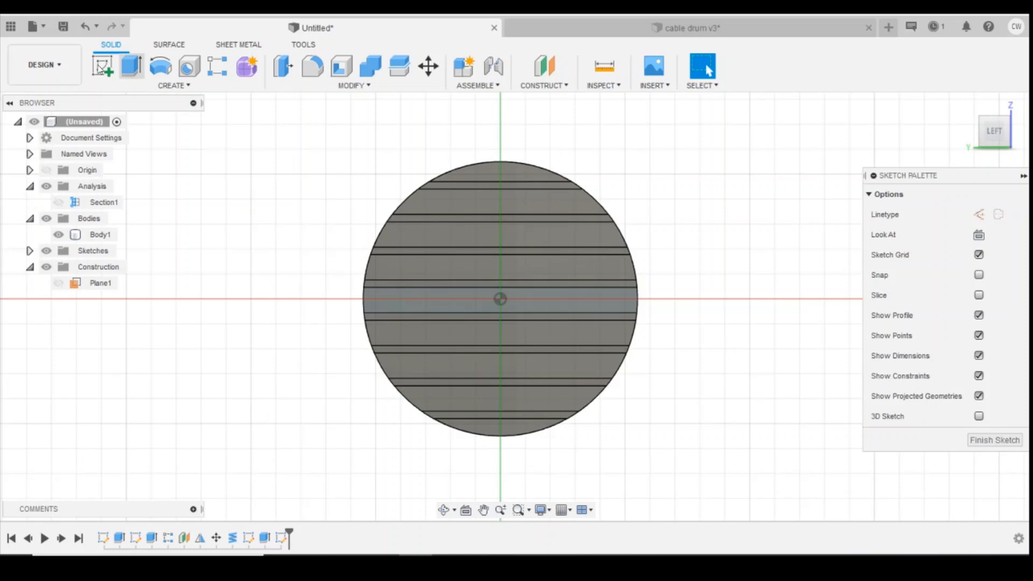
Sketch a 1.5 mm circle at the origin on the disc face for the centre hole.
{"action": "left_click", "coordinate": [159, 66]}
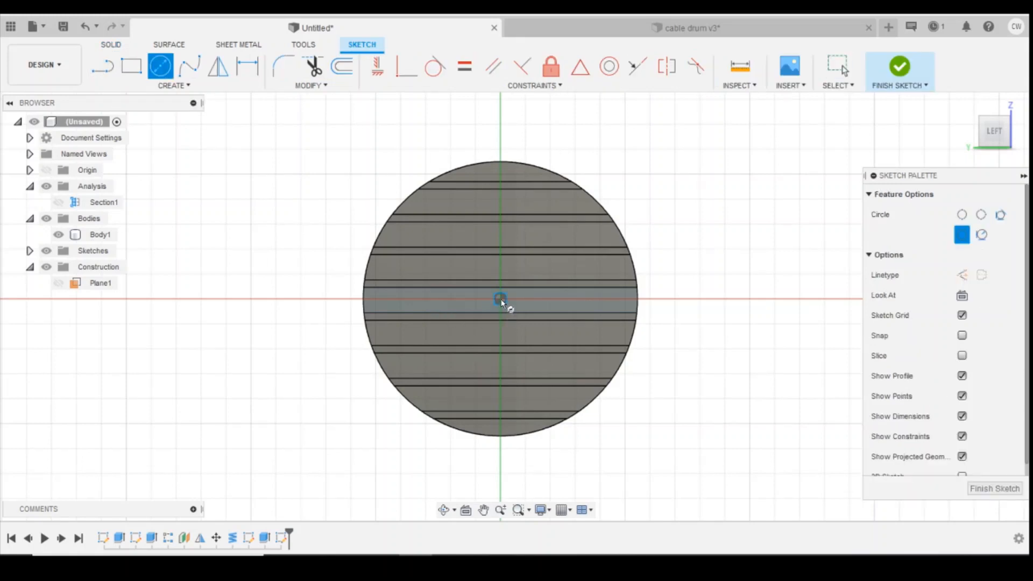
{"action": "left_click", "coordinate": [499, 298]}
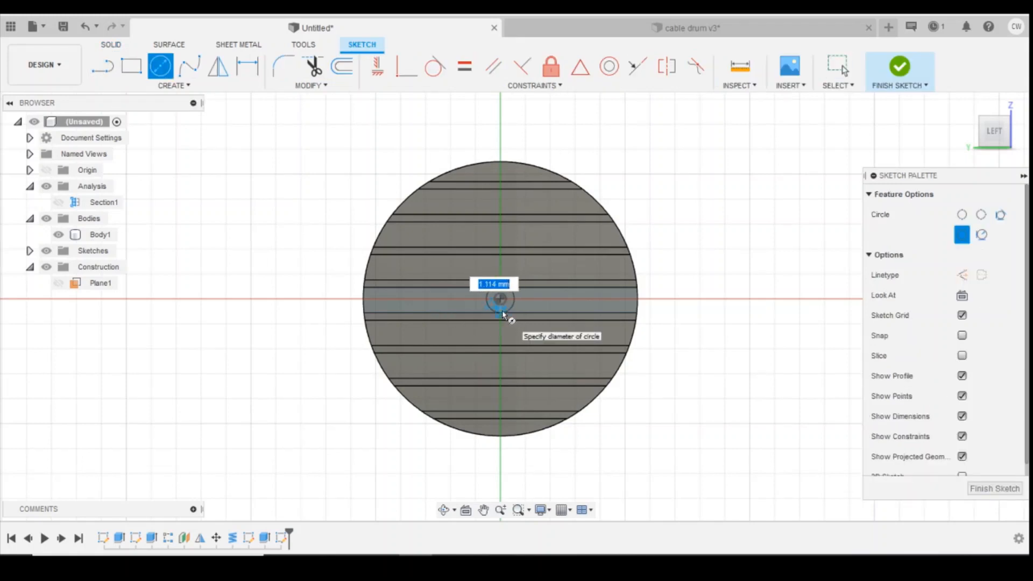
{"action": "type", "text": "1.5"}
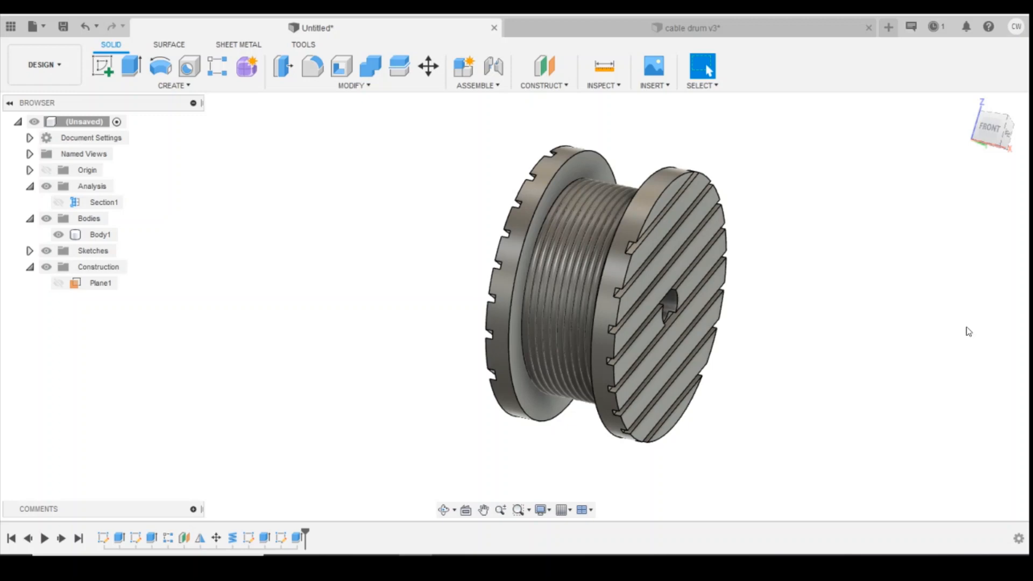
{"action": "mouse_move", "coordinate": [977, 324]}
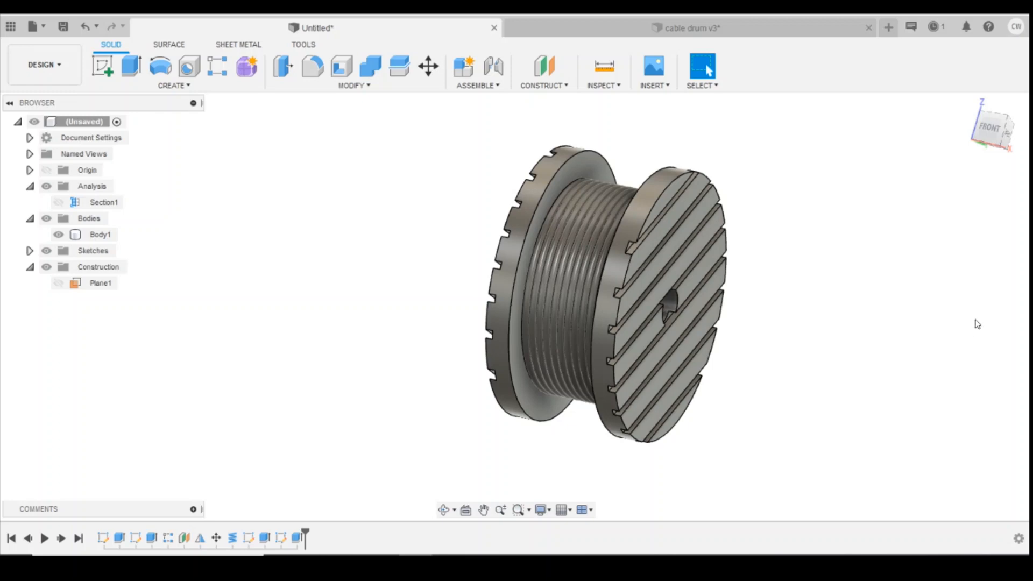